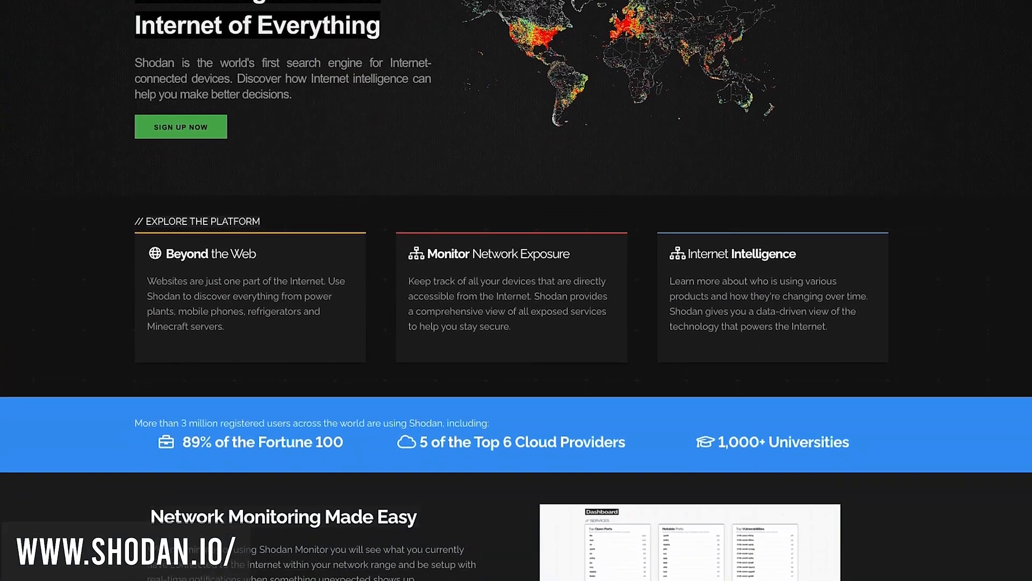
Note the machine's own address 192.168.1.3 and run an nmap -sn ping sweep of 192.168.1.0/24
scroll("down", 3)
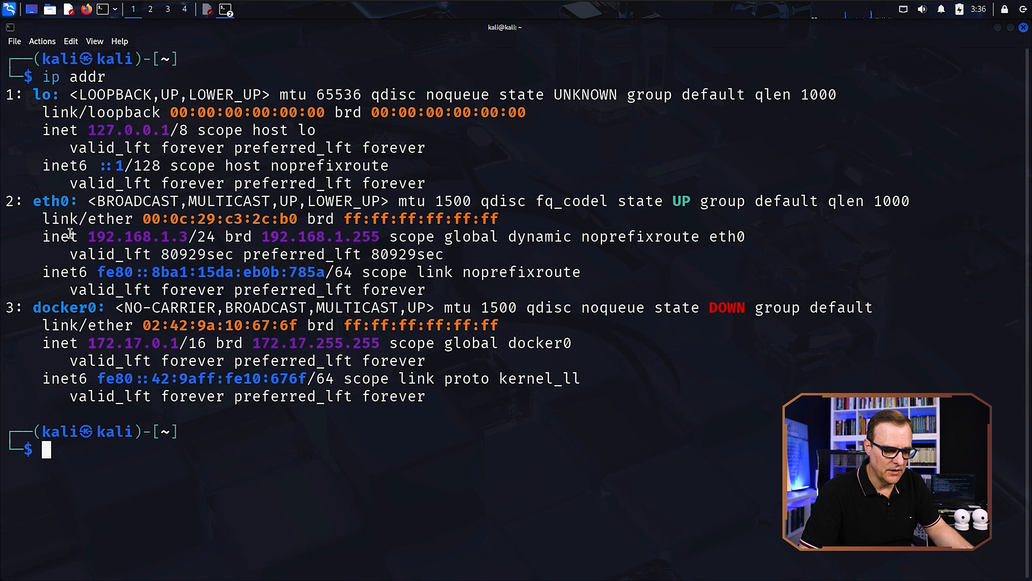
double_click(136, 236)
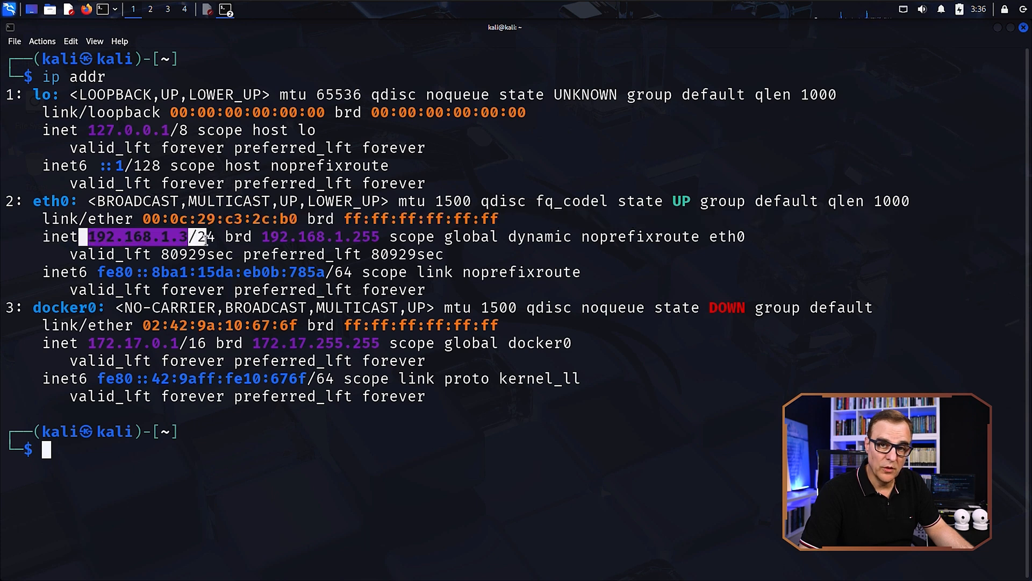
type("nmap -sn 192.168.1.0/24")
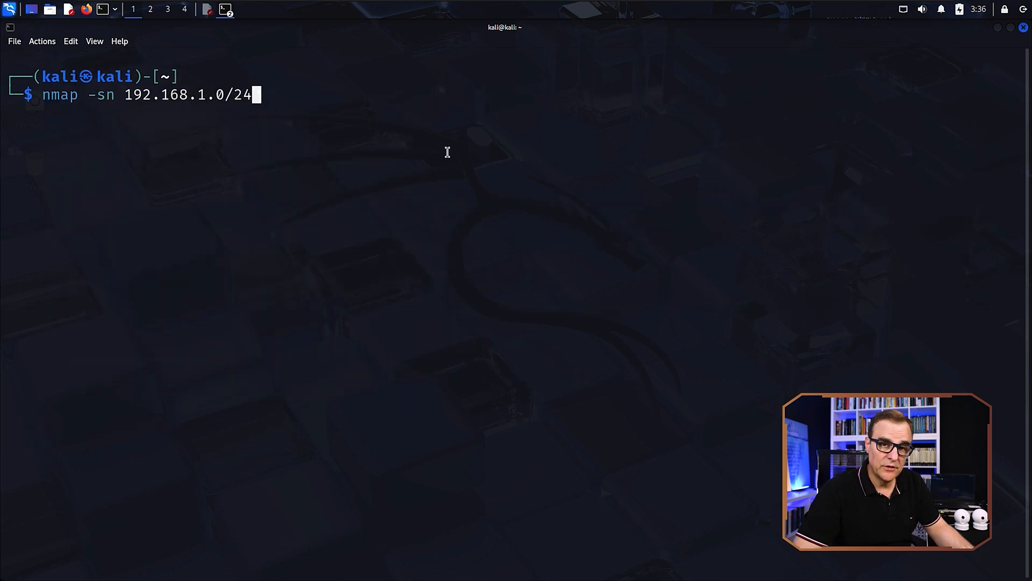
key("Return")
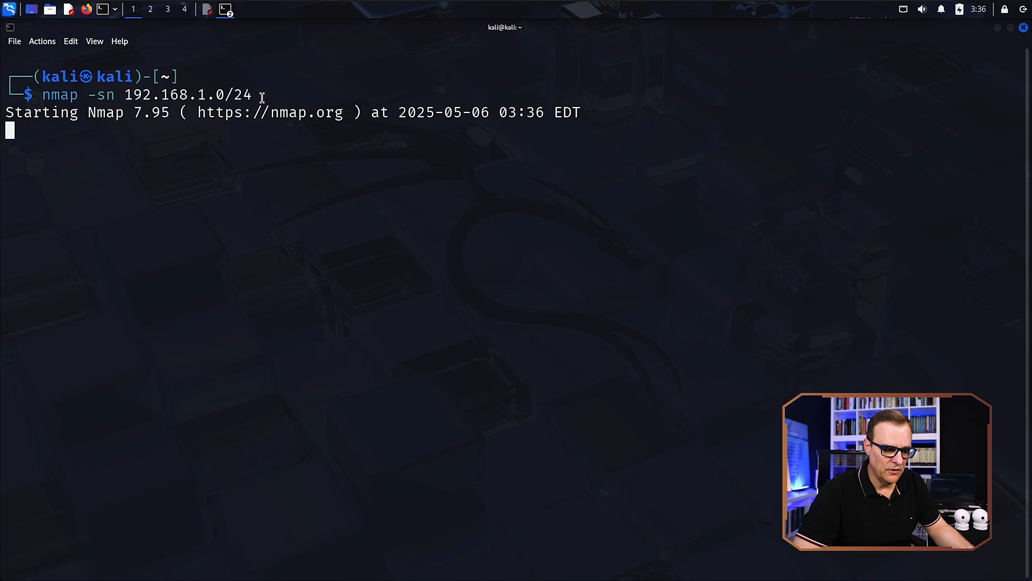
mouse_move(336, 83)
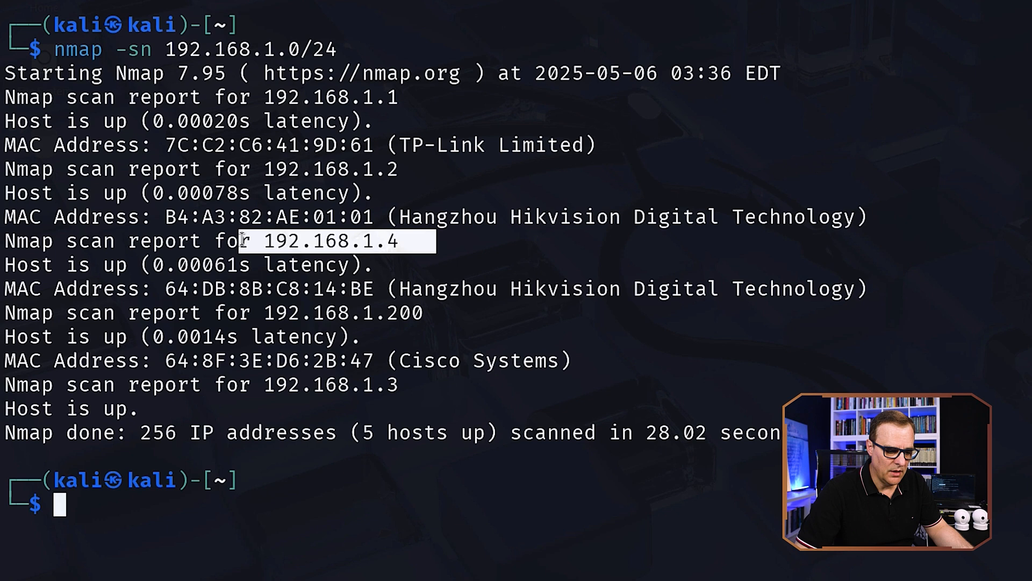
mouse_move(418, 205)
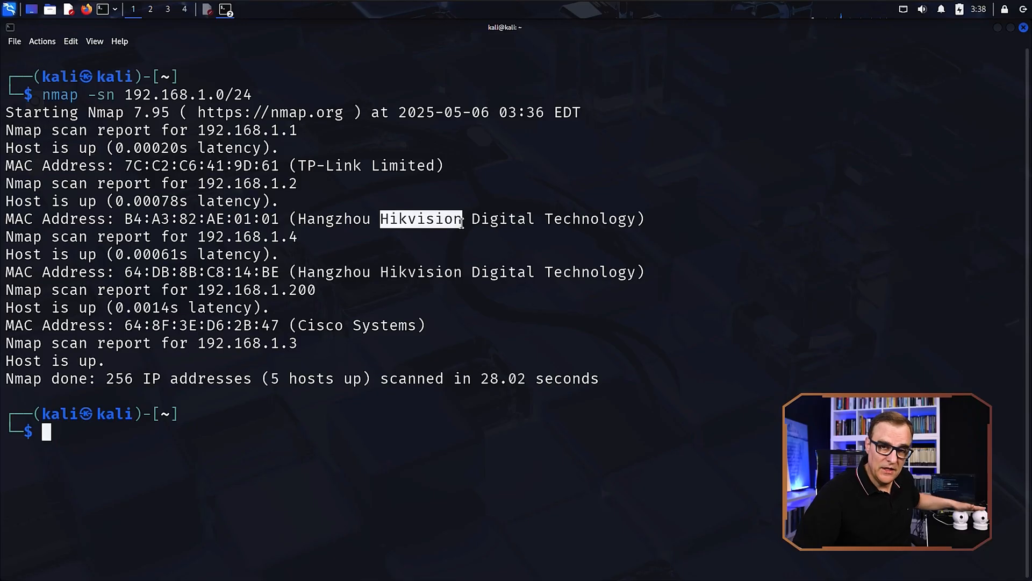
mouse_move(393, 306)
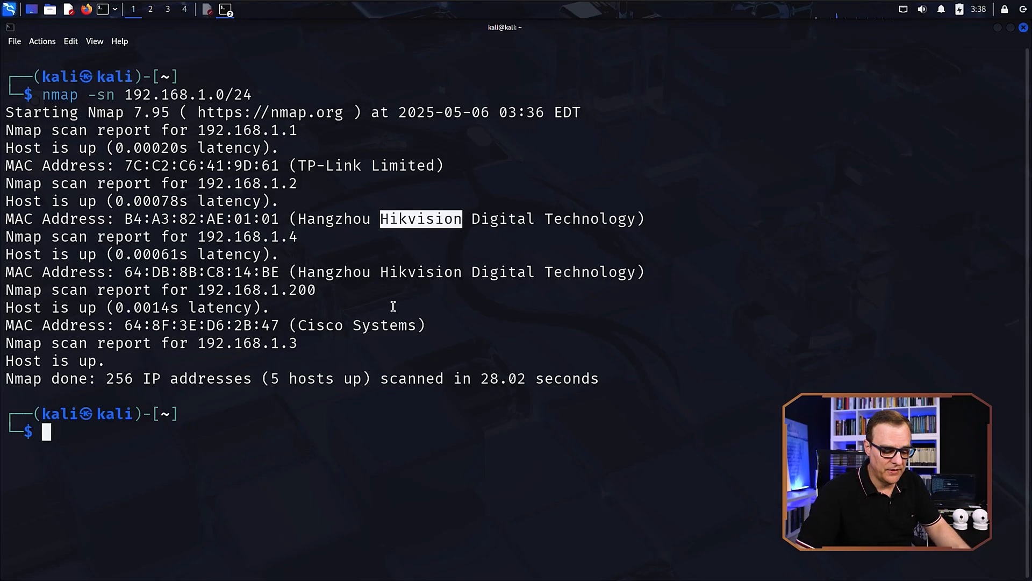
Run an nmap port scan of the camera at 192.168.1.4
key("Up")
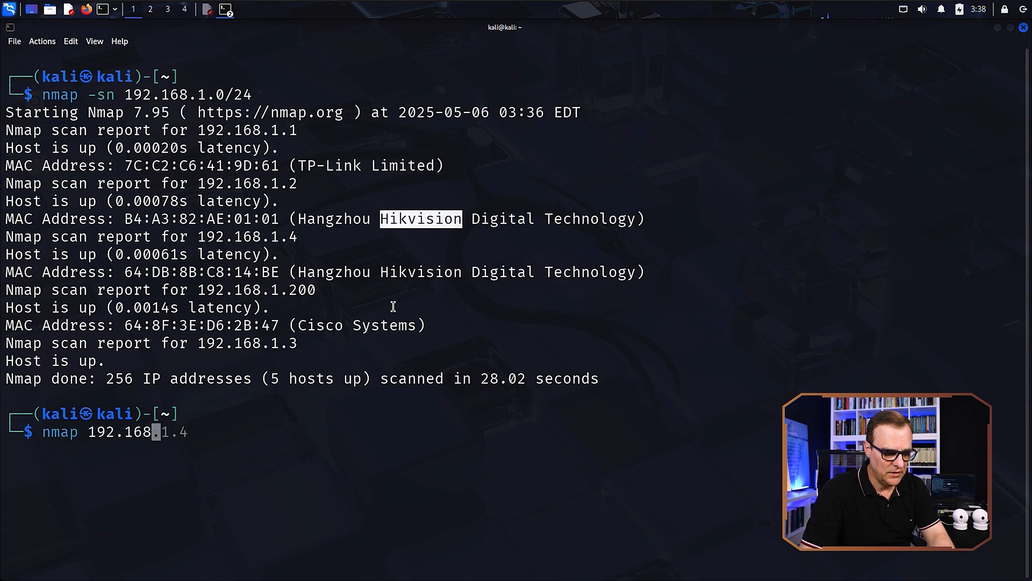
key("Return")
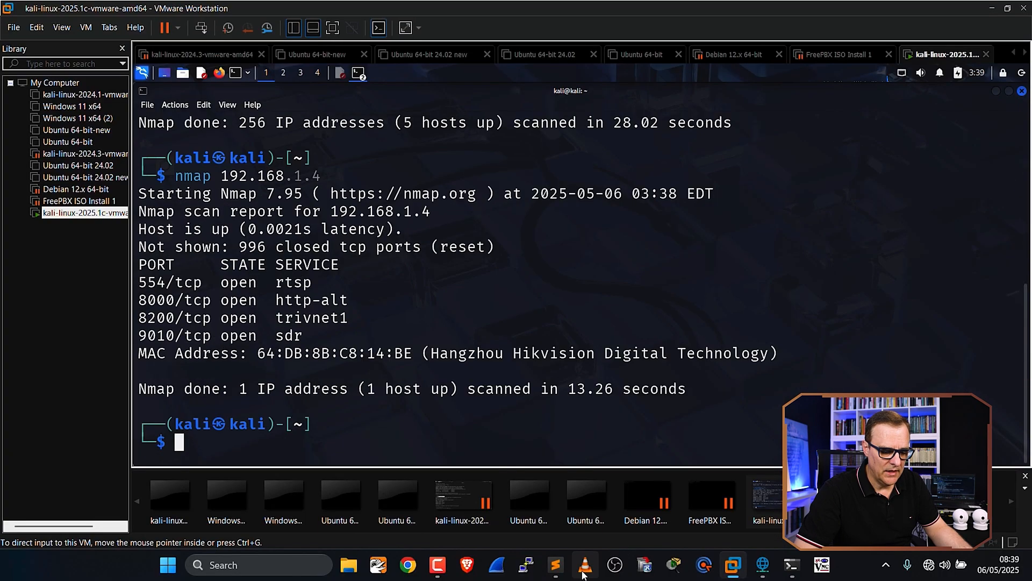
Bring up VLC's Open Network Stream dialog and grab the camera address 192.168.1.4 from the scan output
left_click(583, 565)
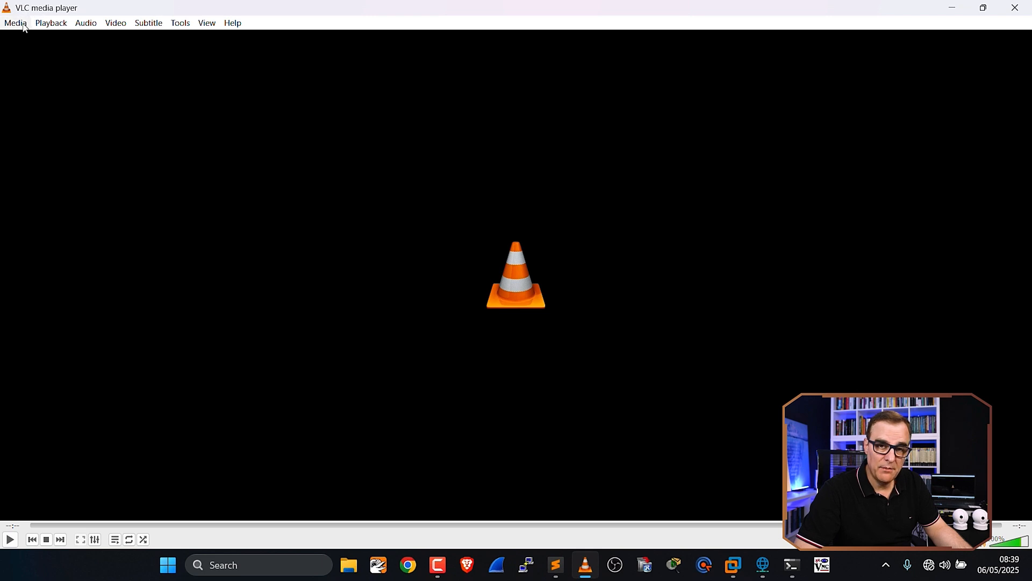
left_click(14, 23)
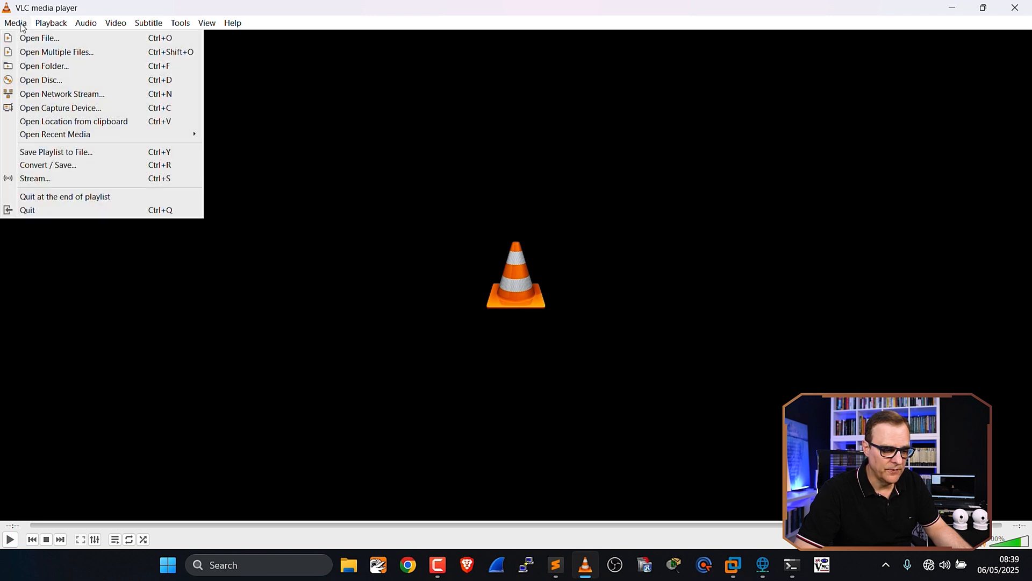
mouse_move(63, 93)
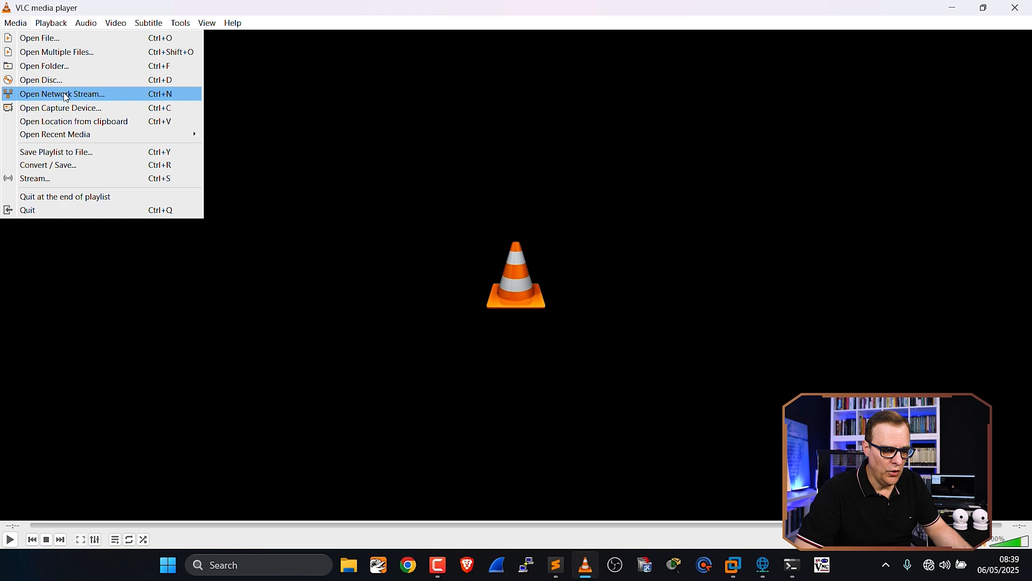
left_click(62, 93)
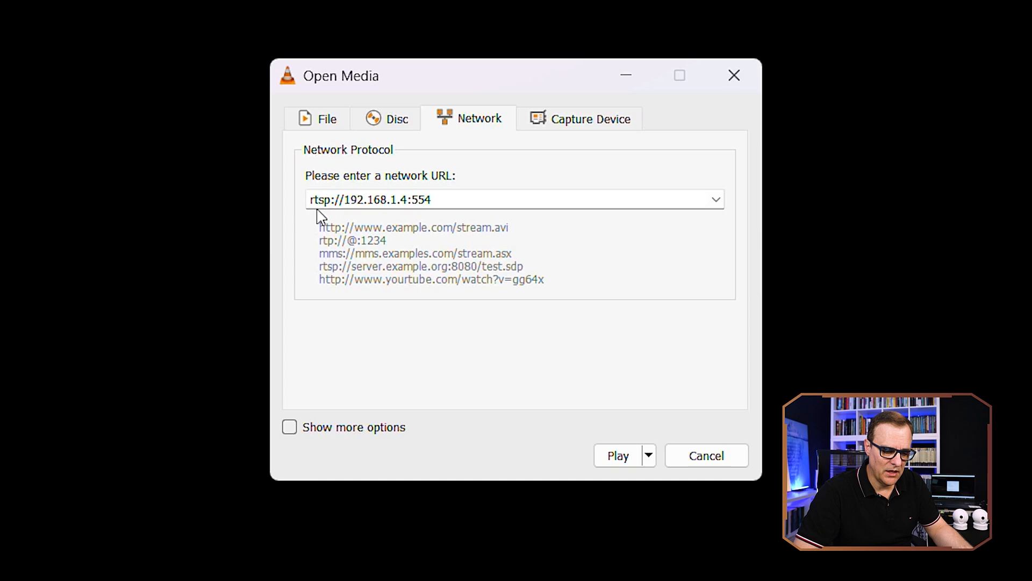
mouse_move(344, 218)
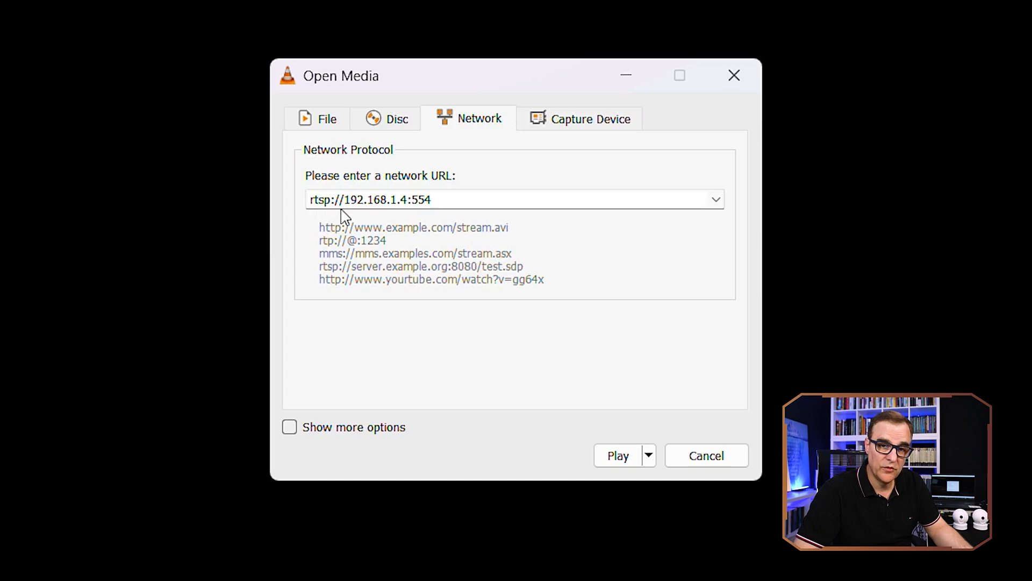
mouse_move(397, 217)
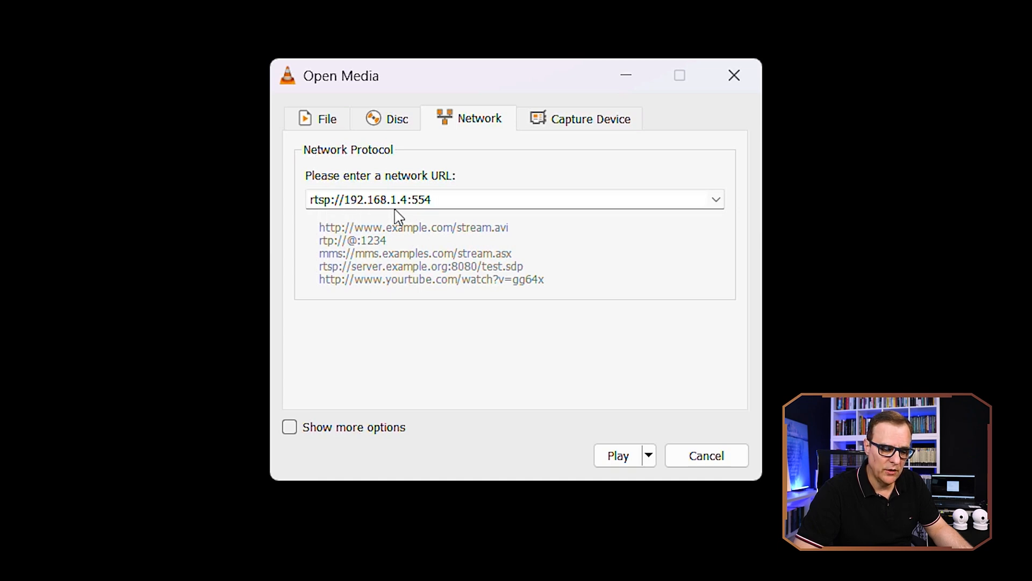
left_click(432, 200)
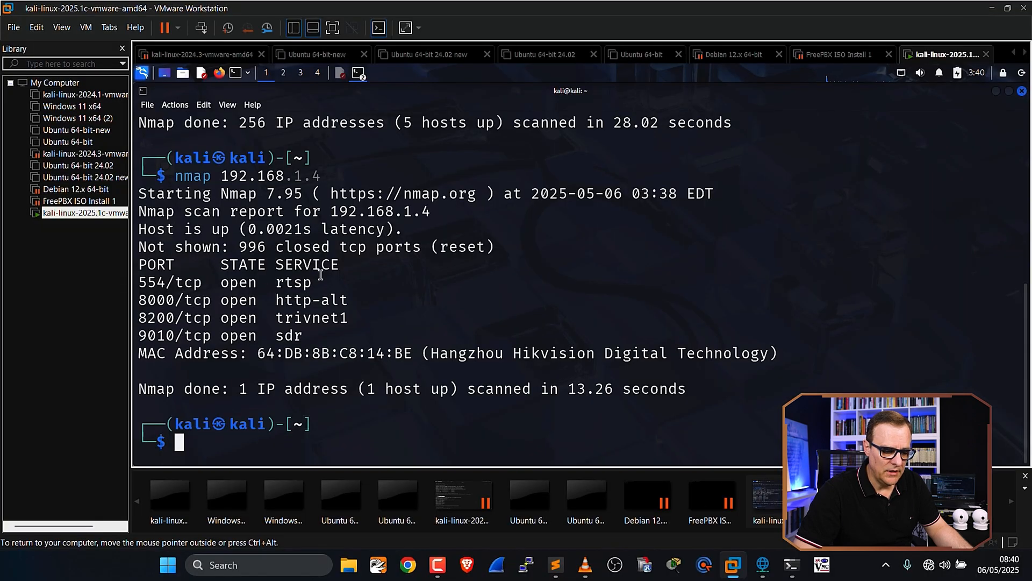
mouse_move(309, 178)
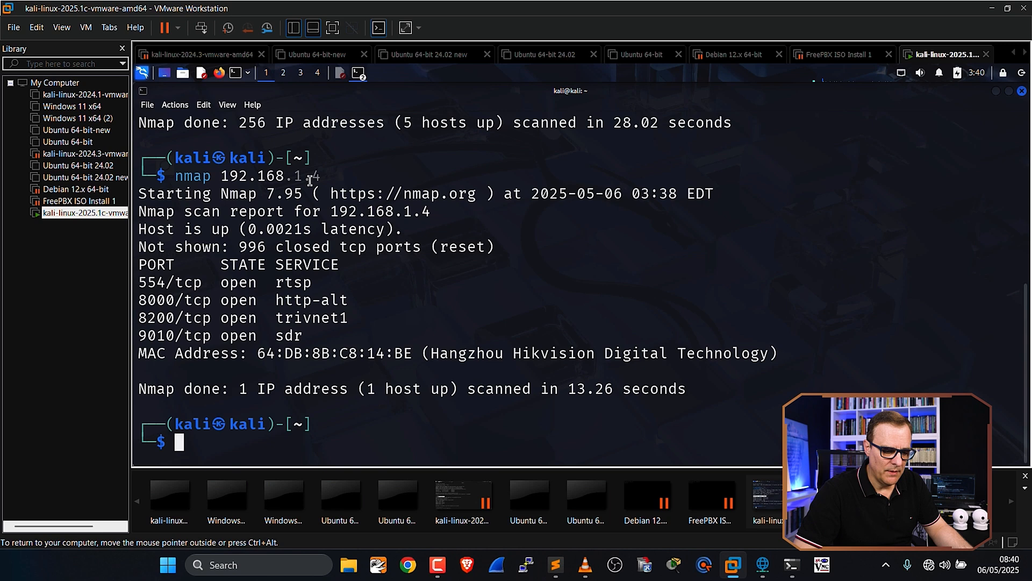
double_click(276, 175)
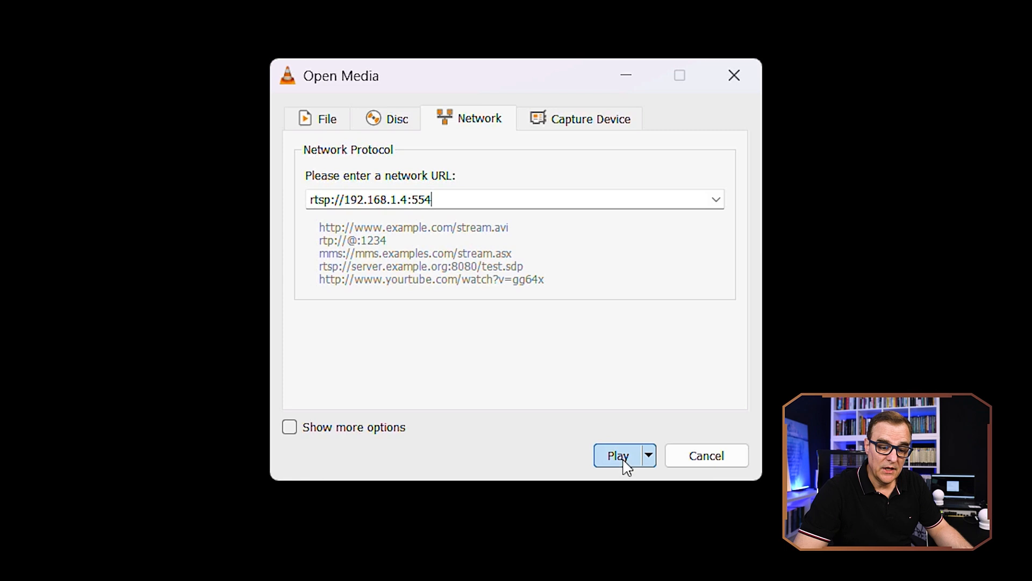
Play the RTSP stream and authenticate as admin with a blank password
left_click(616, 455)
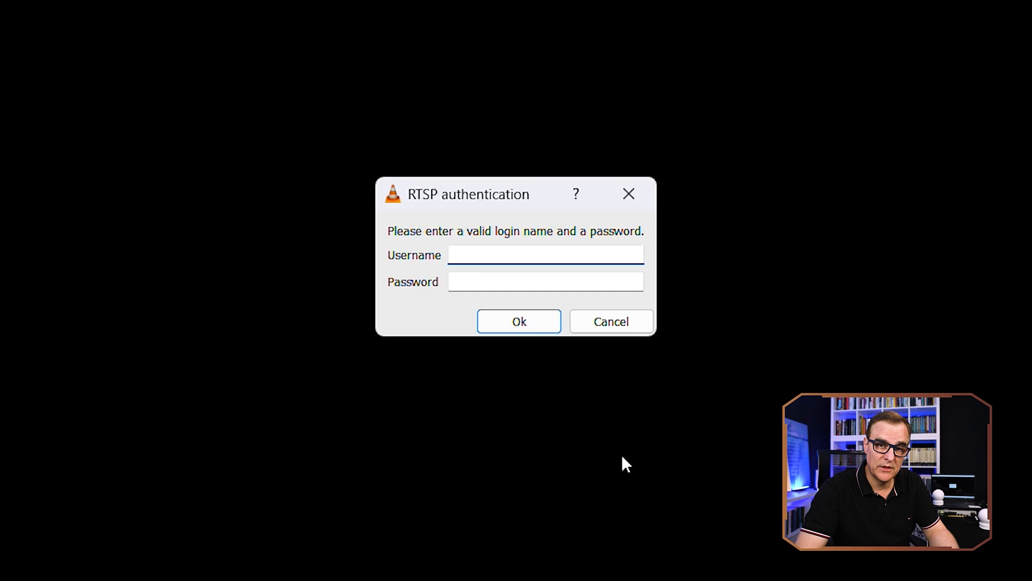
type("ad")
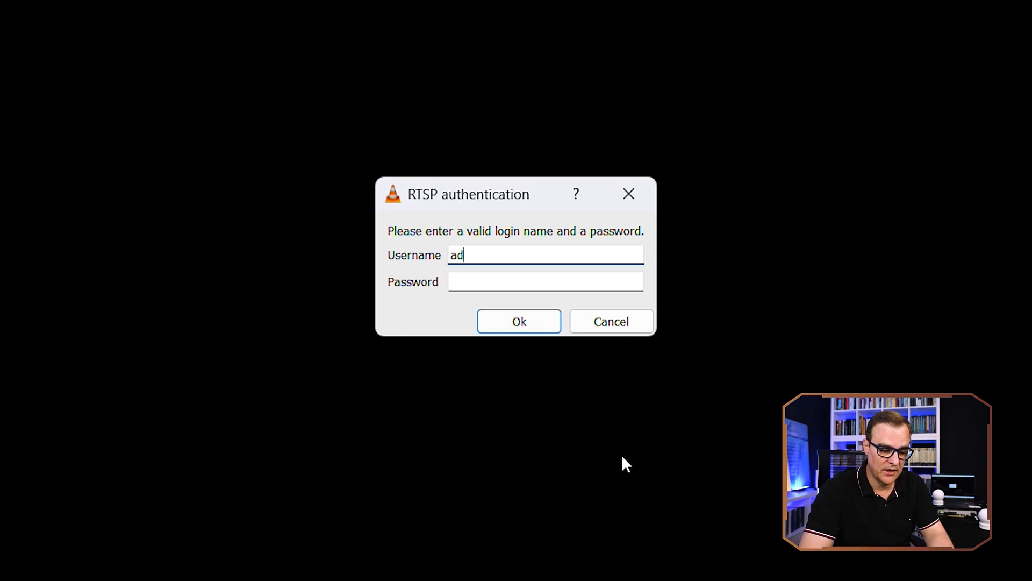
type("min")
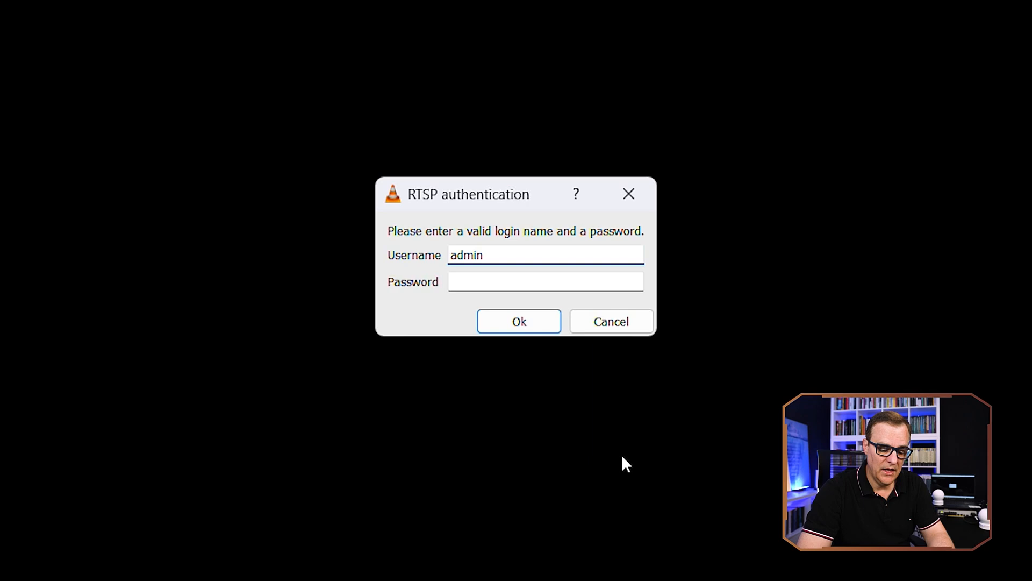
left_click(518, 322)
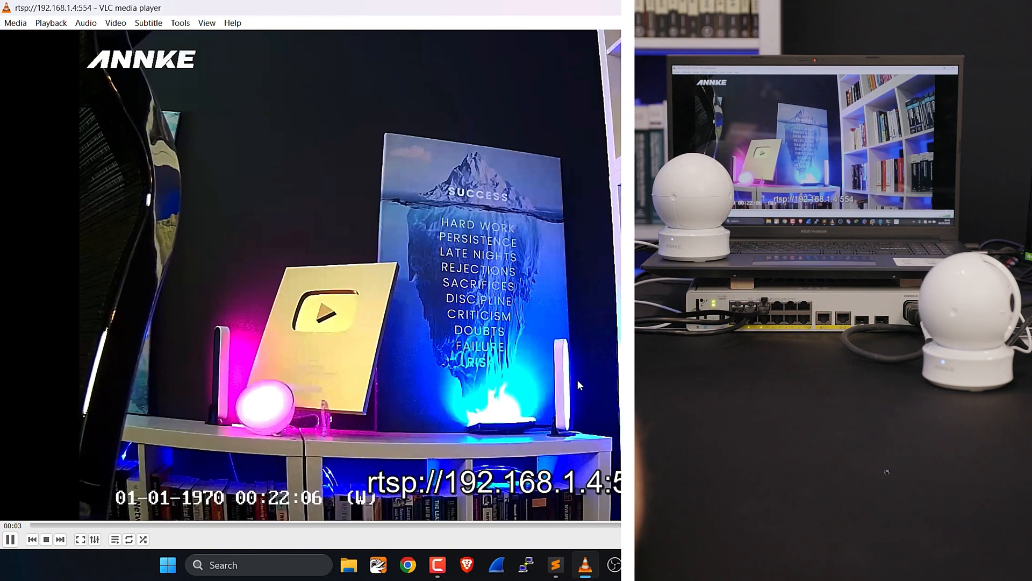
Reopen the camera's rtsp:// network stream in VLC and play it
left_click(982, 8)
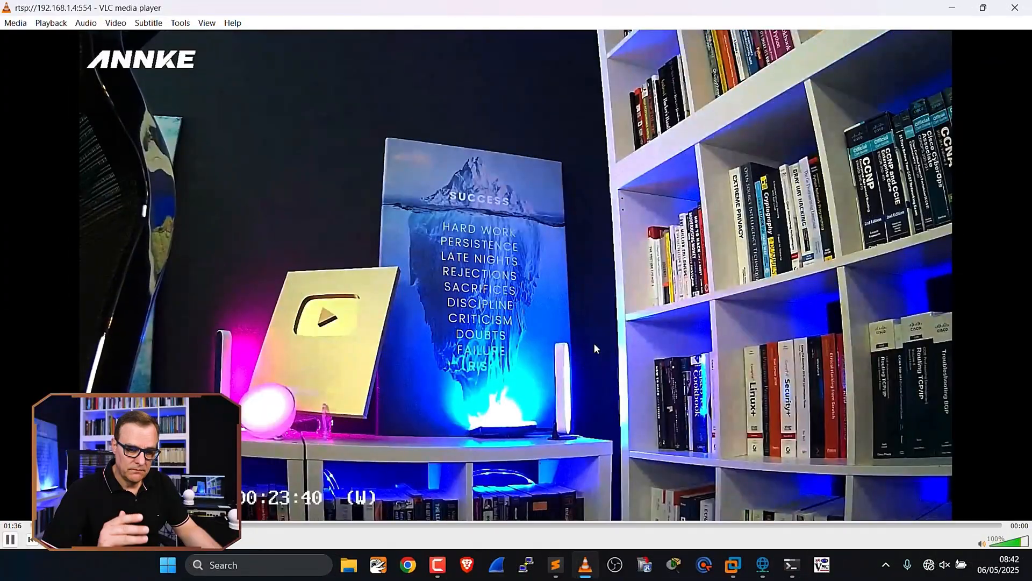
mouse_move(1016, 7)
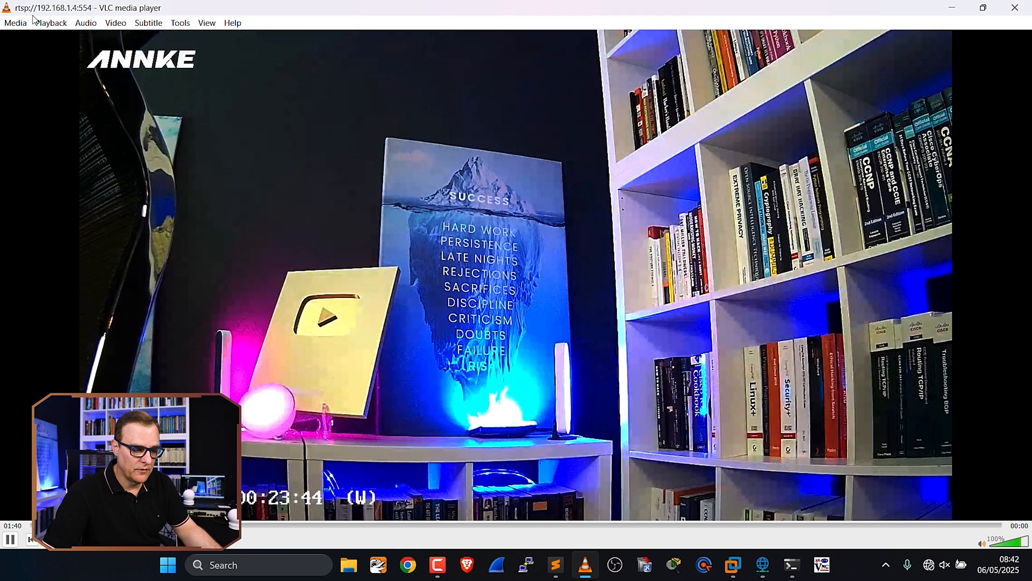
left_click(14, 23)
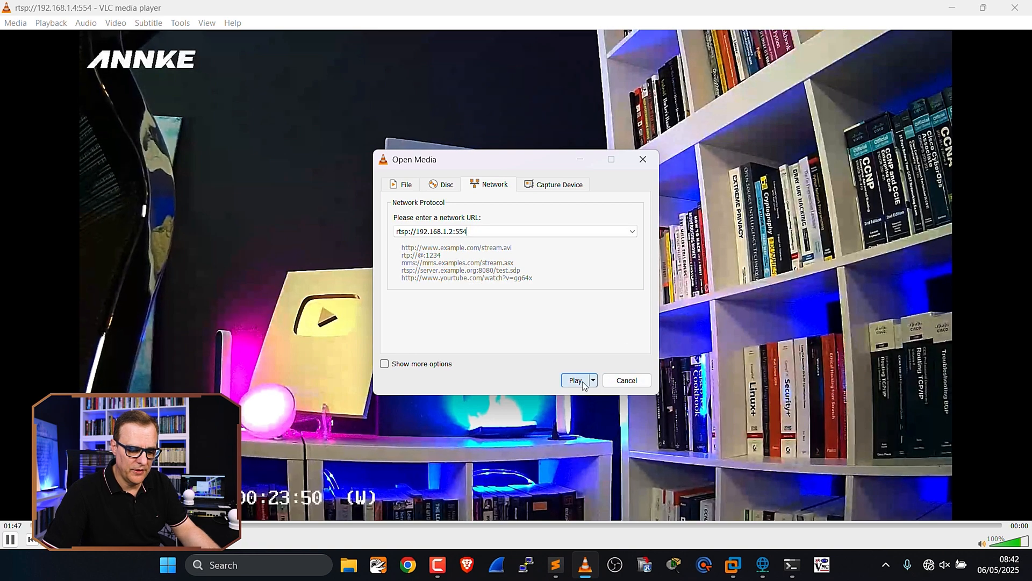
left_click(574, 381)
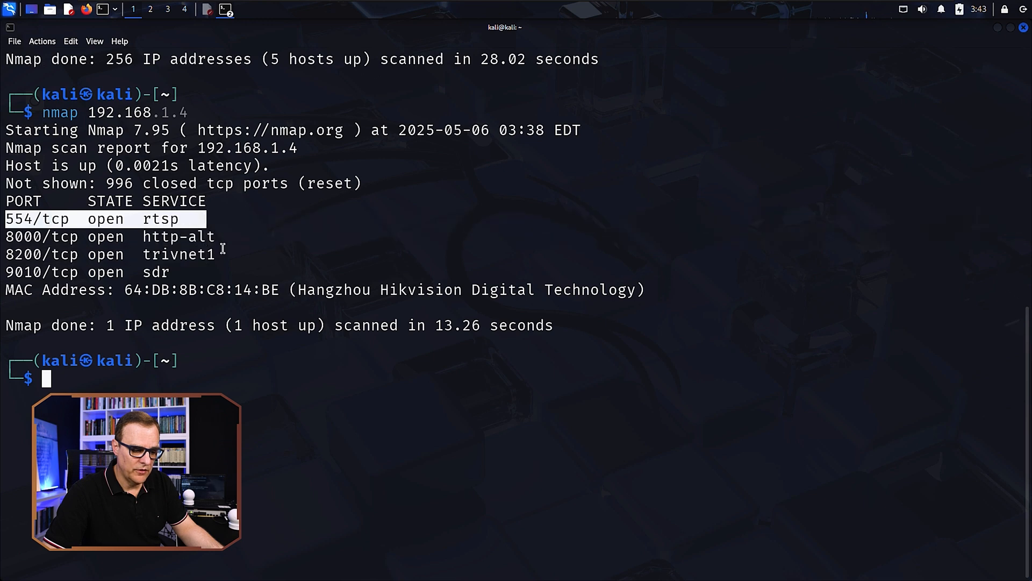
Run sudo docker run -t ullaakut/cameradar -t 192.168.1.4 and supply the sudo password
type("sudo docker run -t ullaakut/cameradar -t 192.168.1.4")
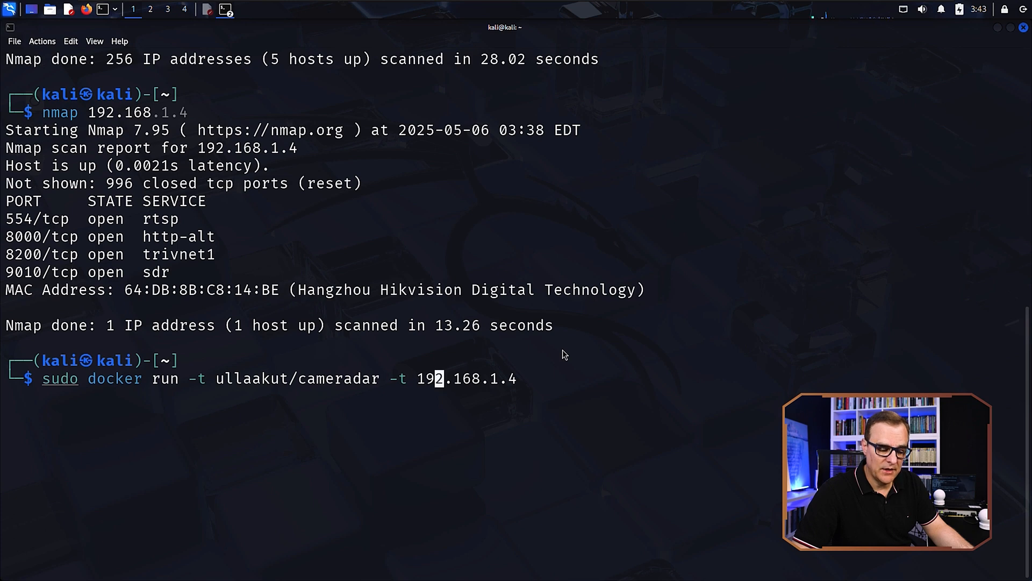
key("Return")
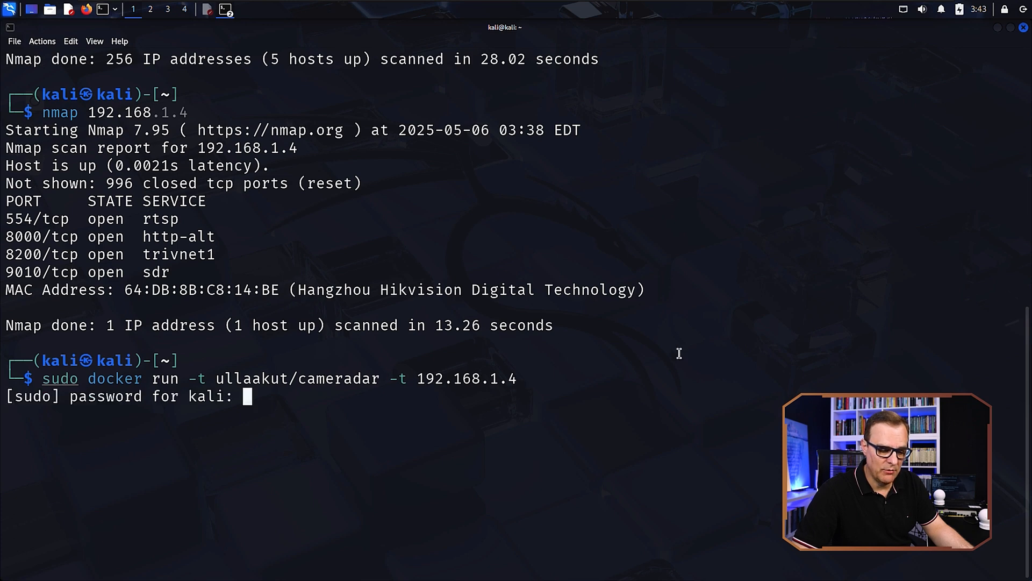
key("Return")
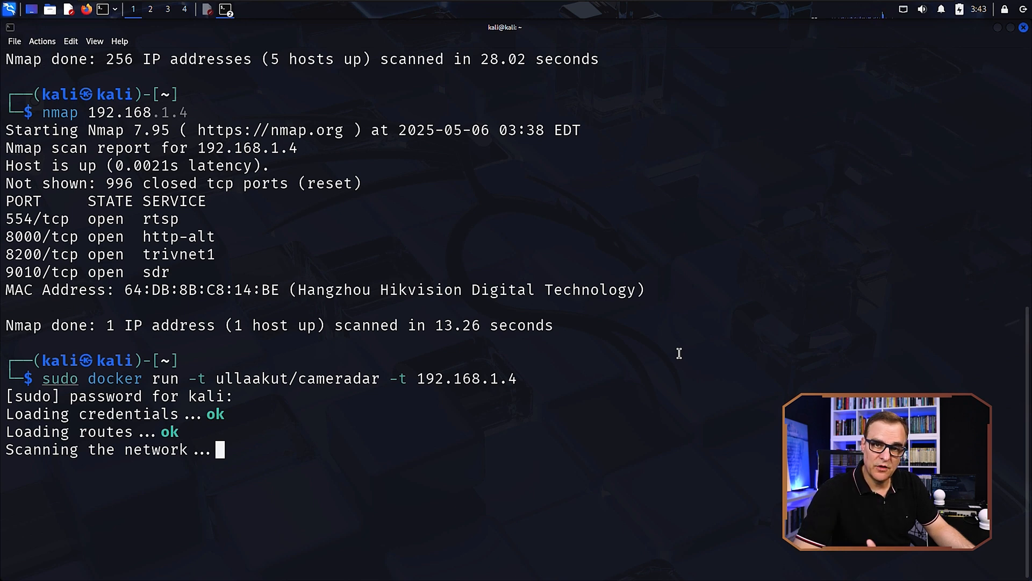
mouse_move(554, 106)
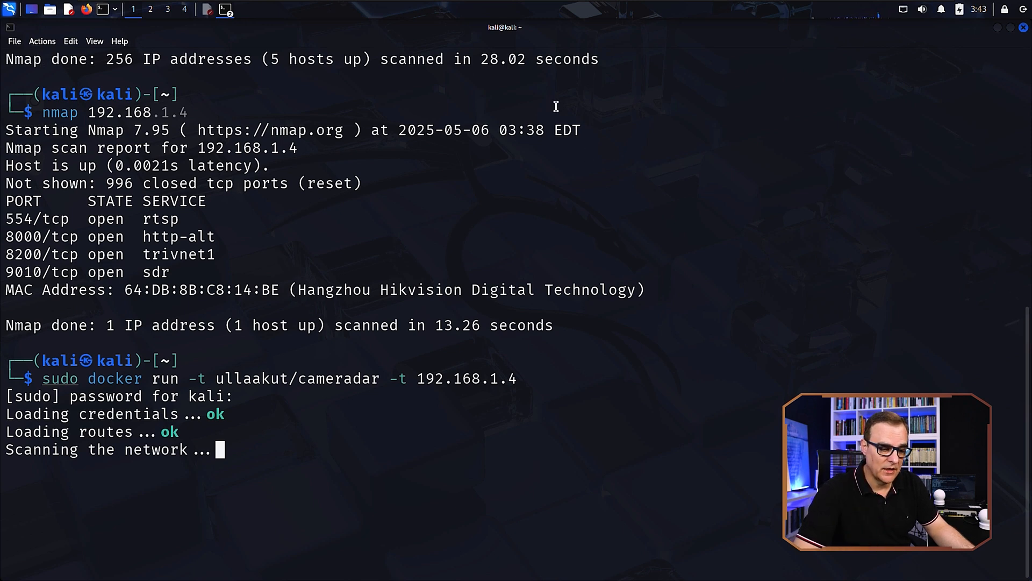
Go into cameradar's dictionaries folder and view credentials.json with more
type("ls")
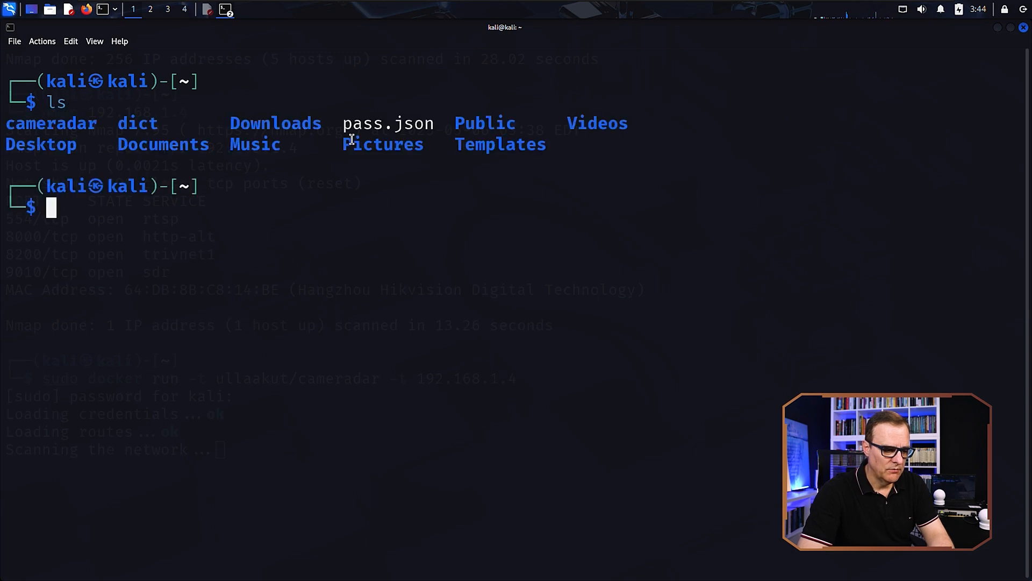
type("cd dict")
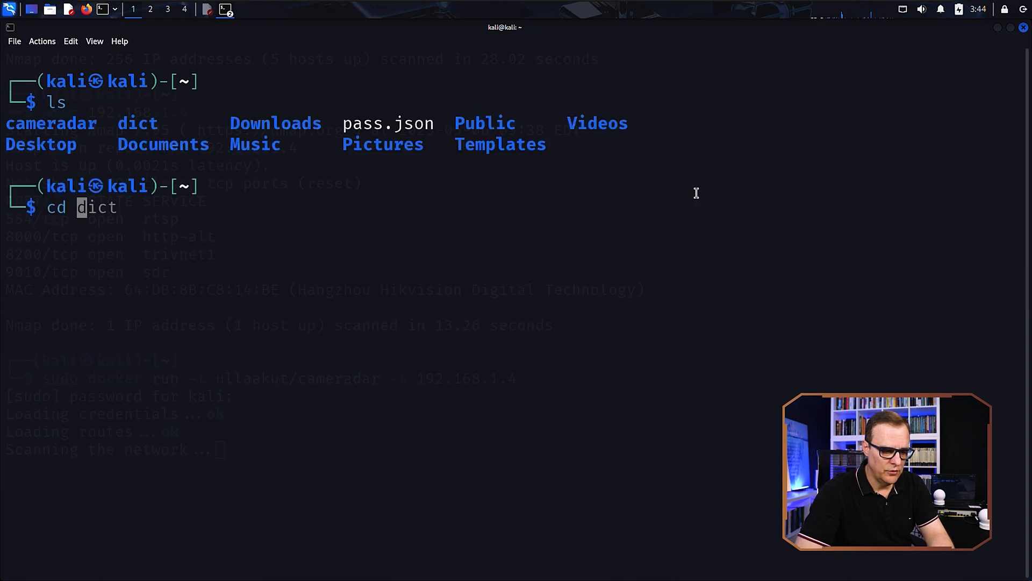
key("Return")
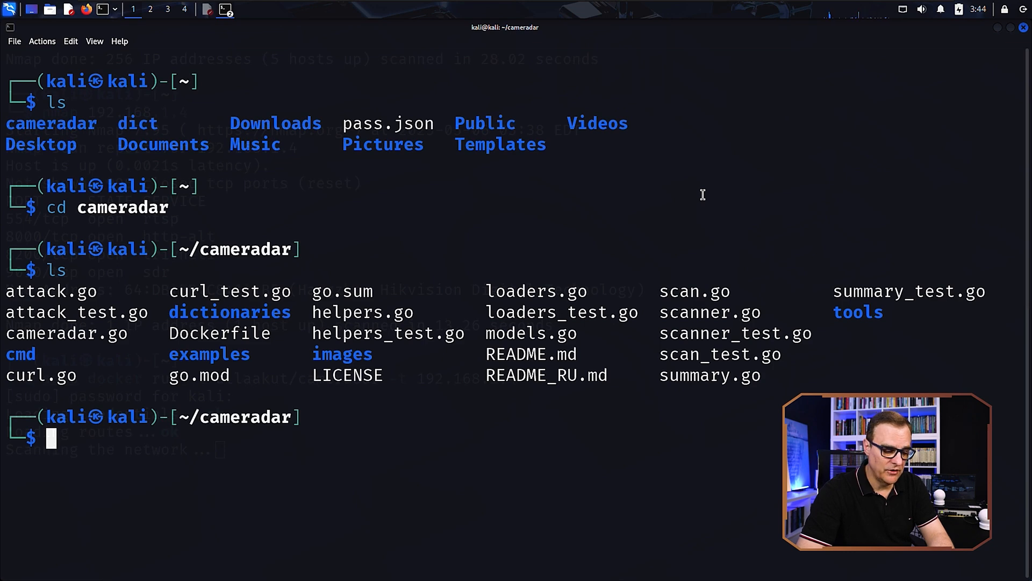
mouse_move(255, 313)
type("cd dictionaries")
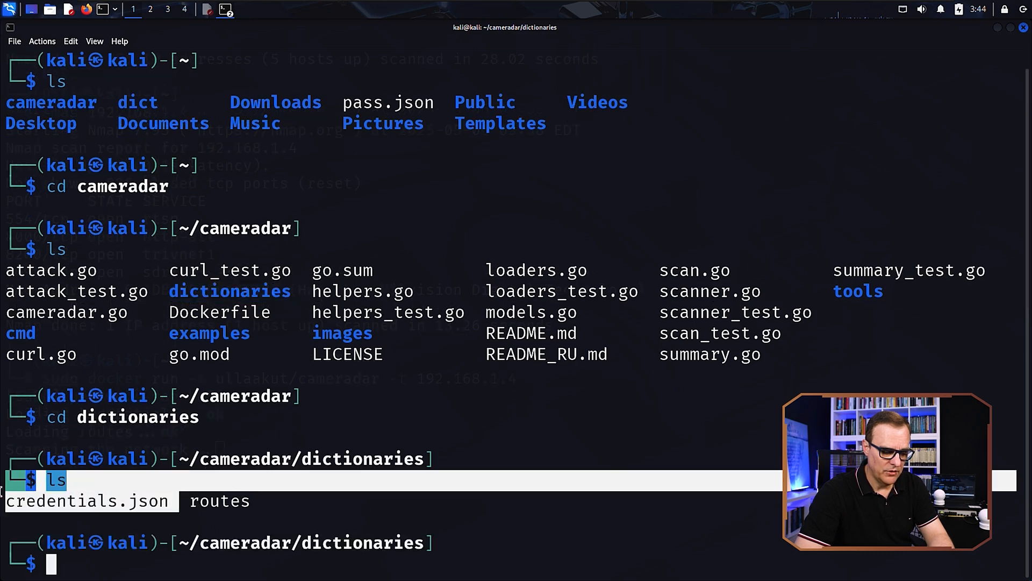
type("more credentials.json")
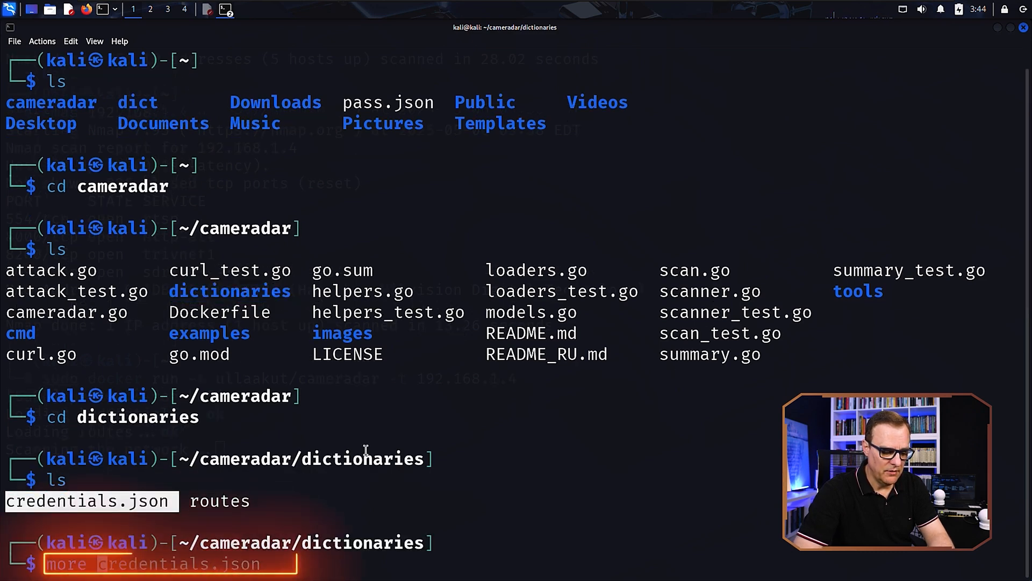
key("Return")
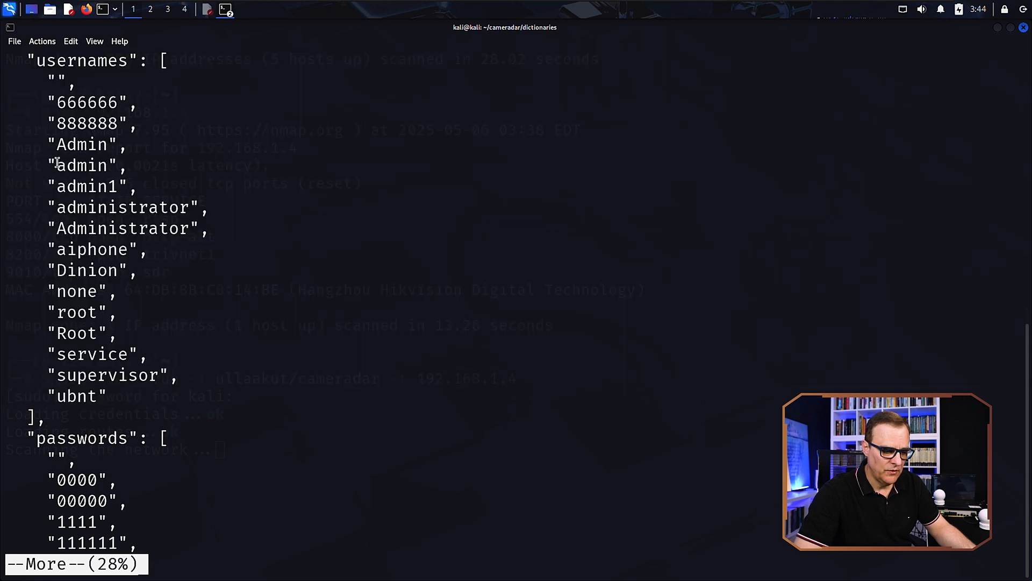
Point out the admin username and a password entry while paging through the dictionary
double_click(81, 165)
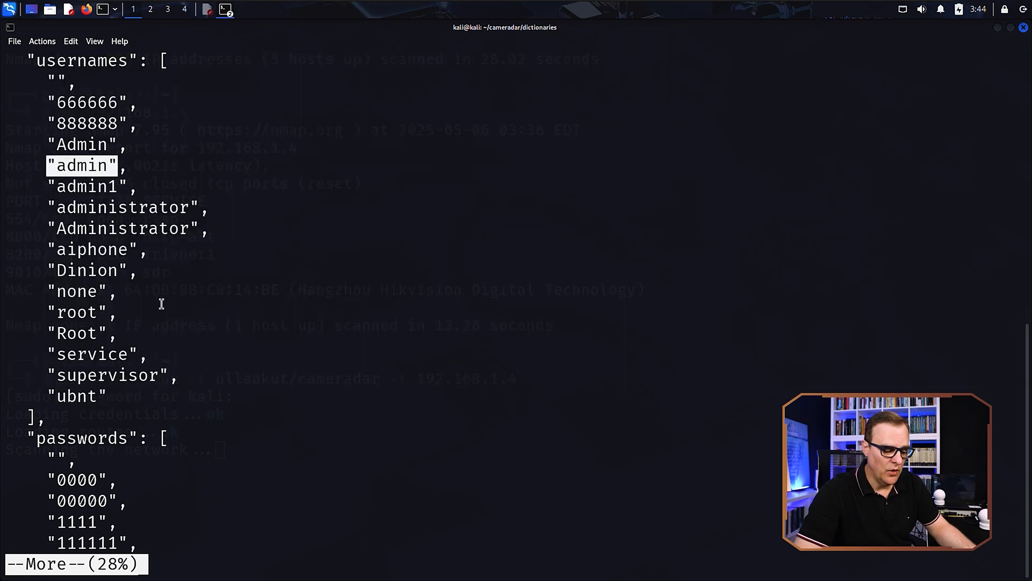
scroll("down", 3)
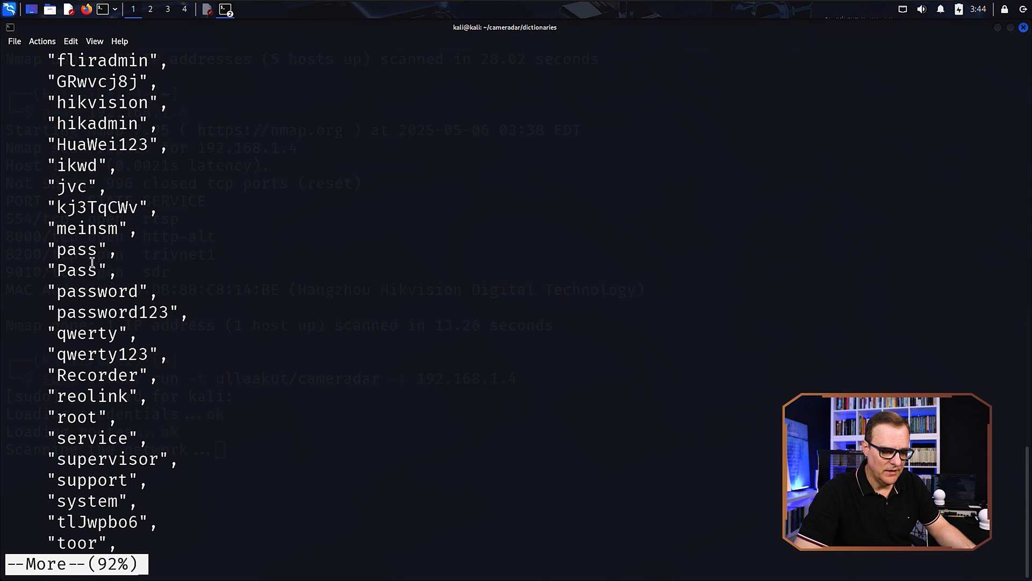
double_click(79, 248)
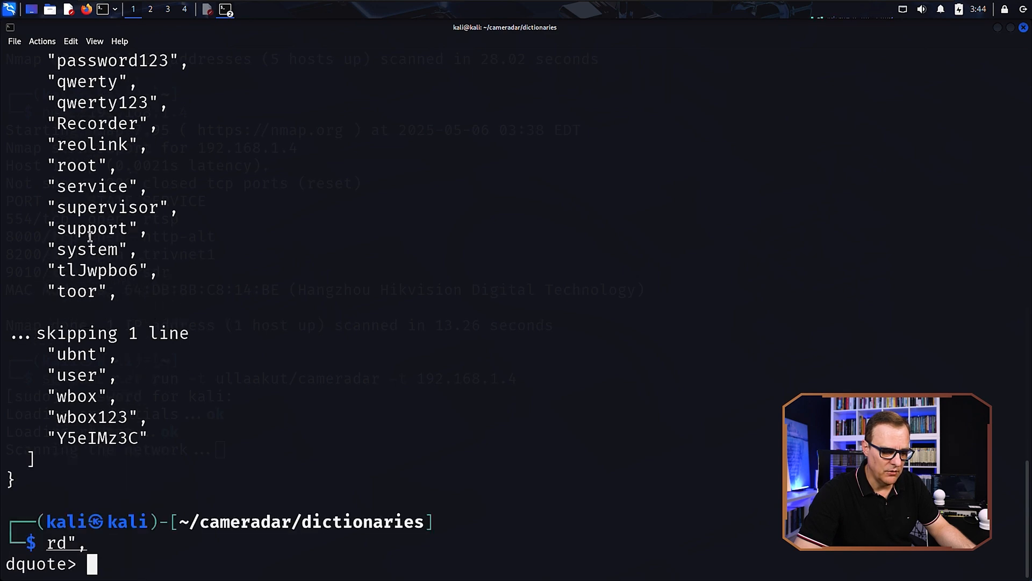
double_click(78, 166)
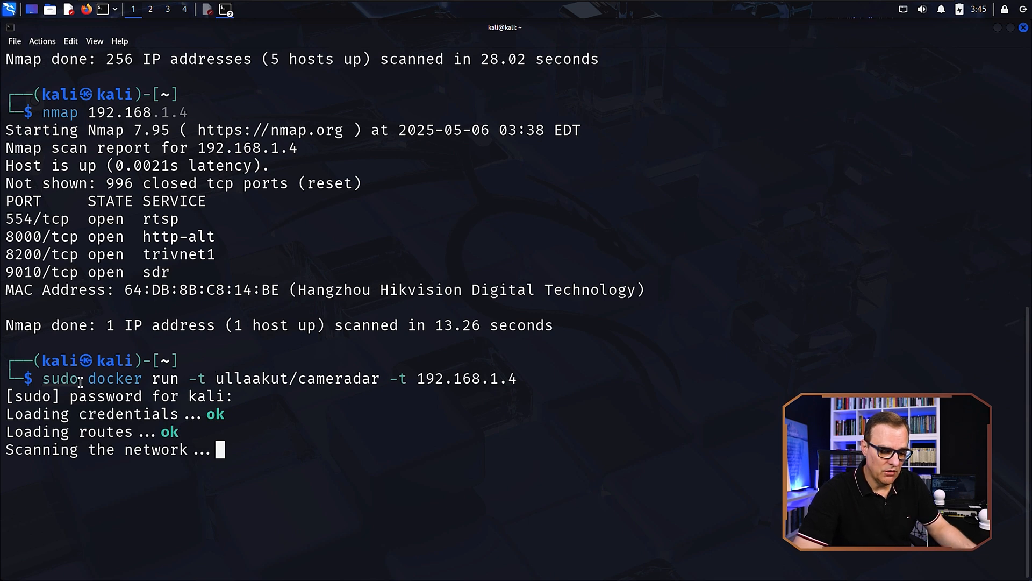
mouse_move(637, 374)
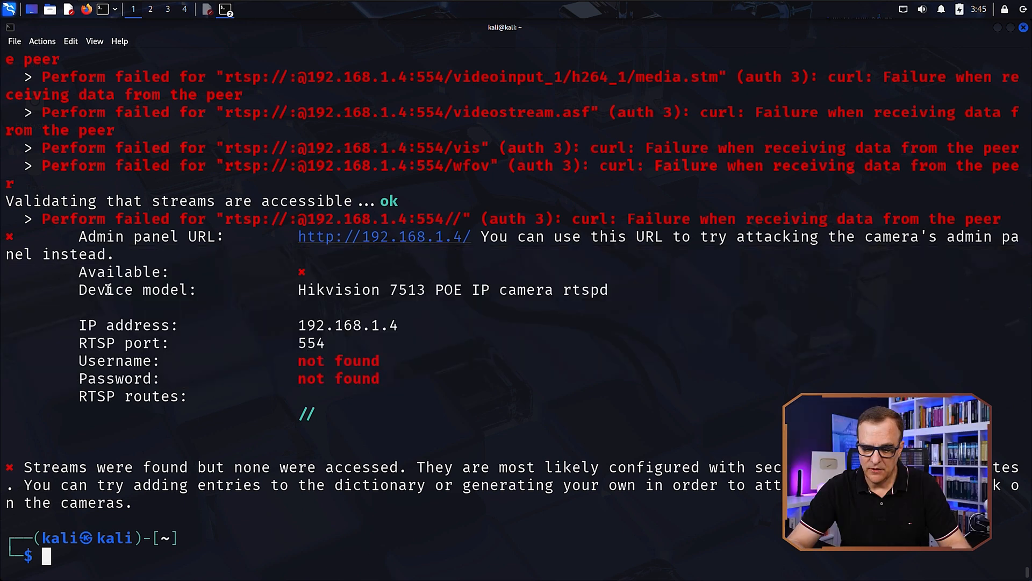
Scroll through Cameradar's failed attempts to its summary reporting username and password not found
double_click(329, 289)
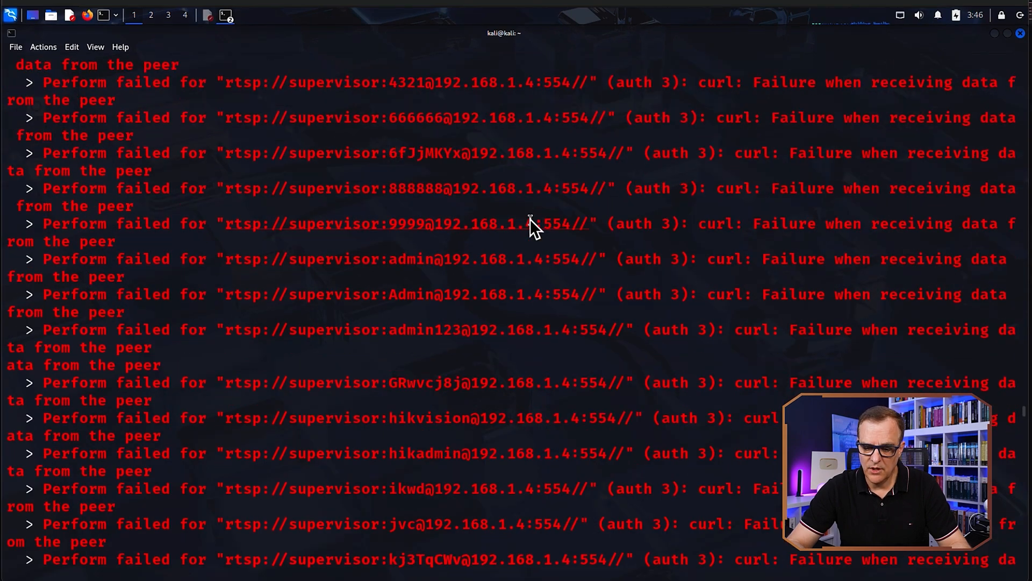
scroll("up", 3)
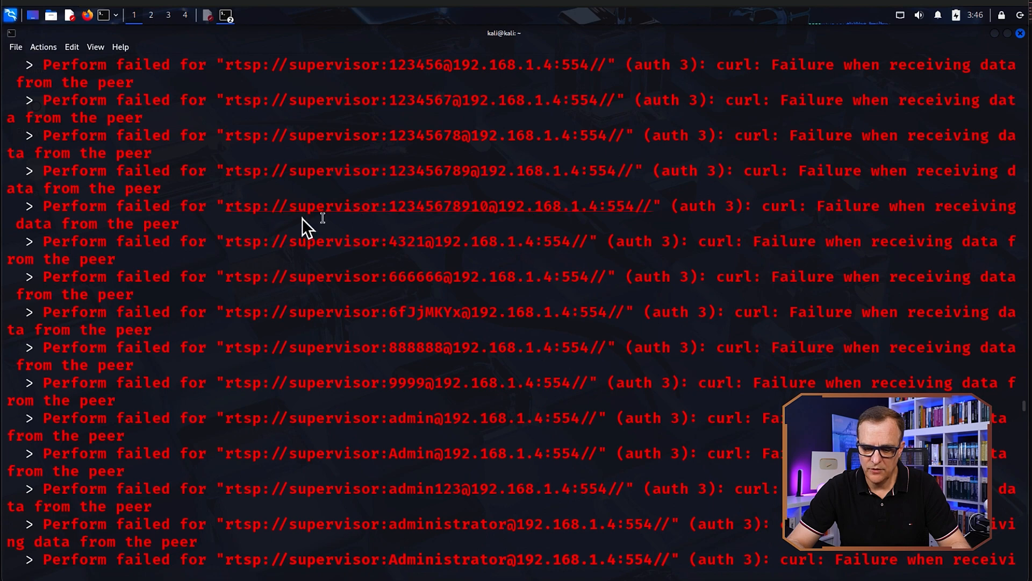
mouse_move(440, 187)
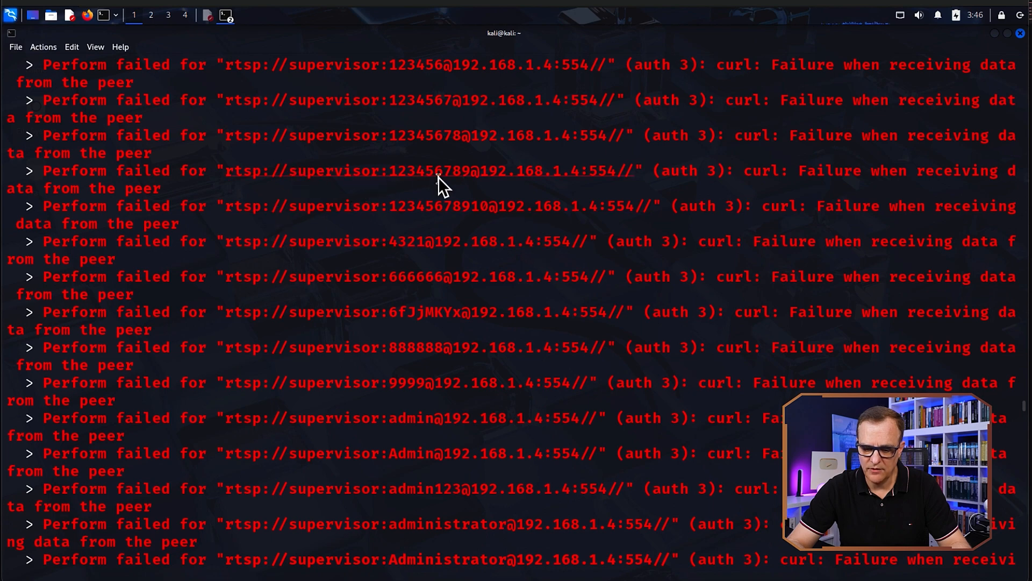
mouse_move(434, 184)
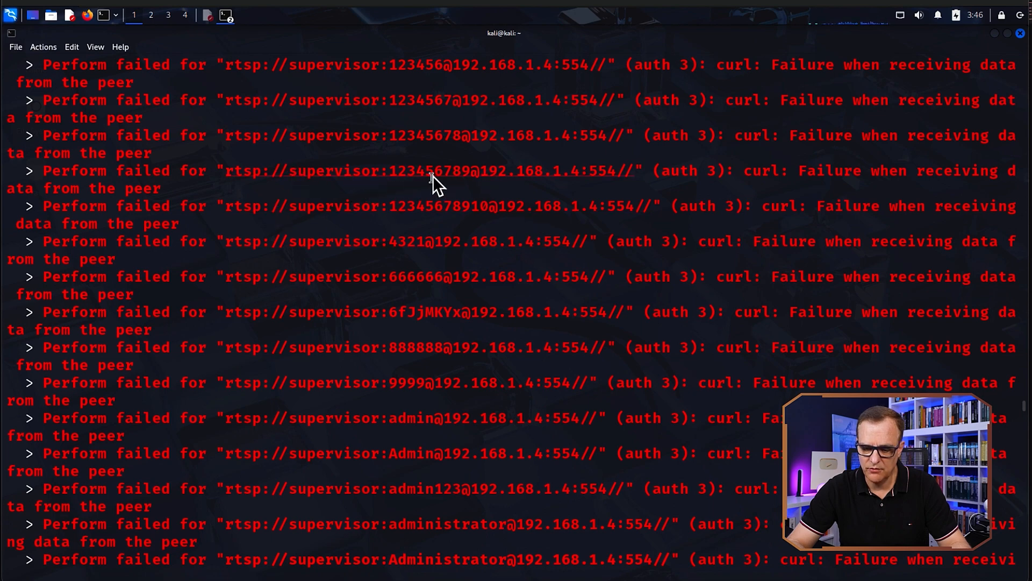
mouse_move(481, 220)
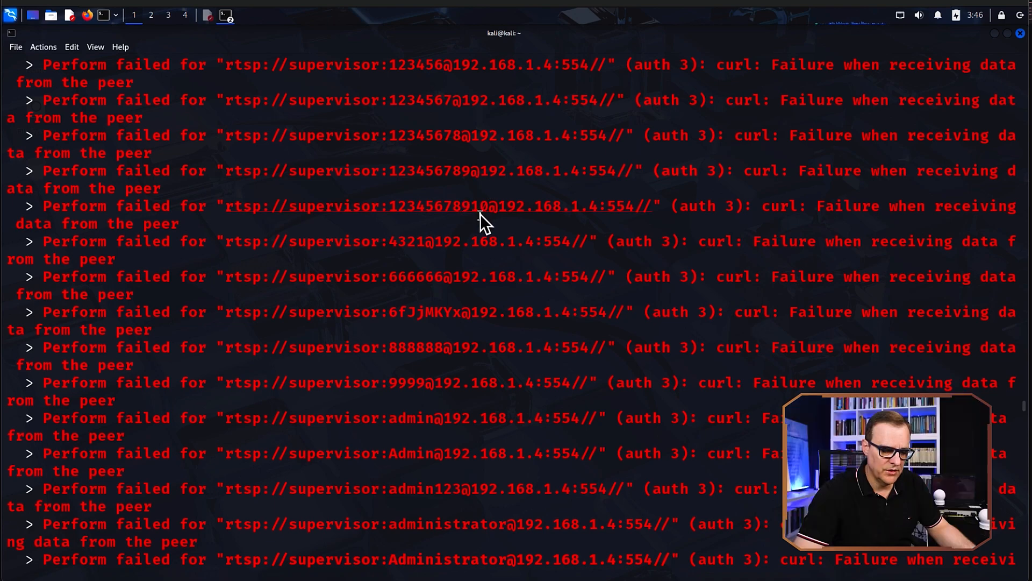
mouse_move(405, 257)
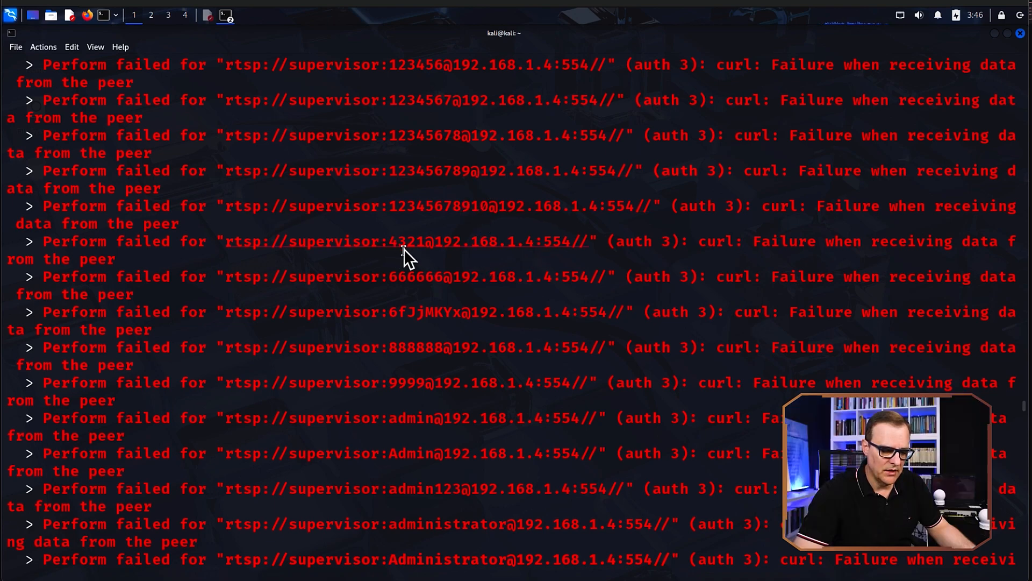
mouse_move(438, 313)
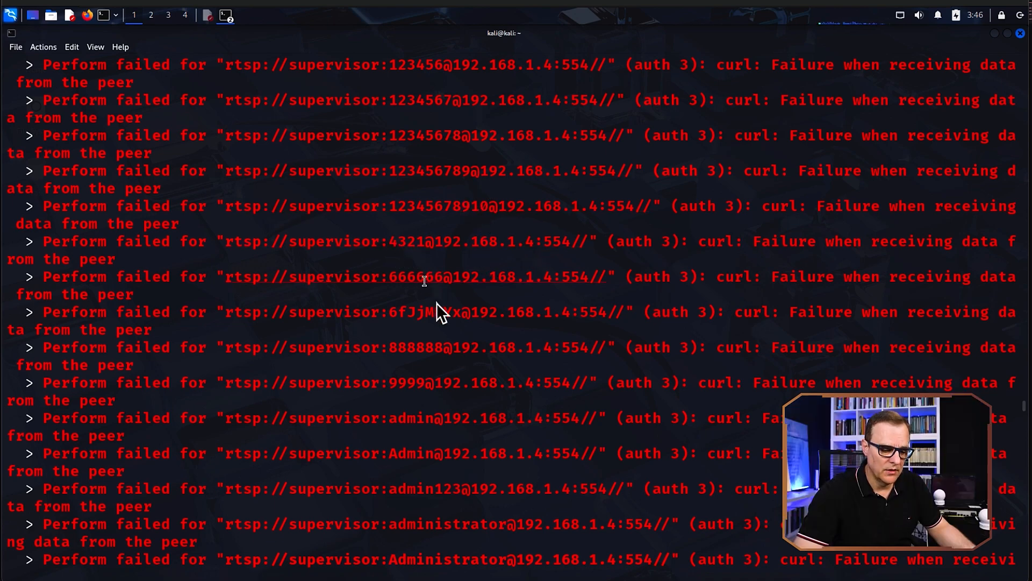
scroll("down", 3)
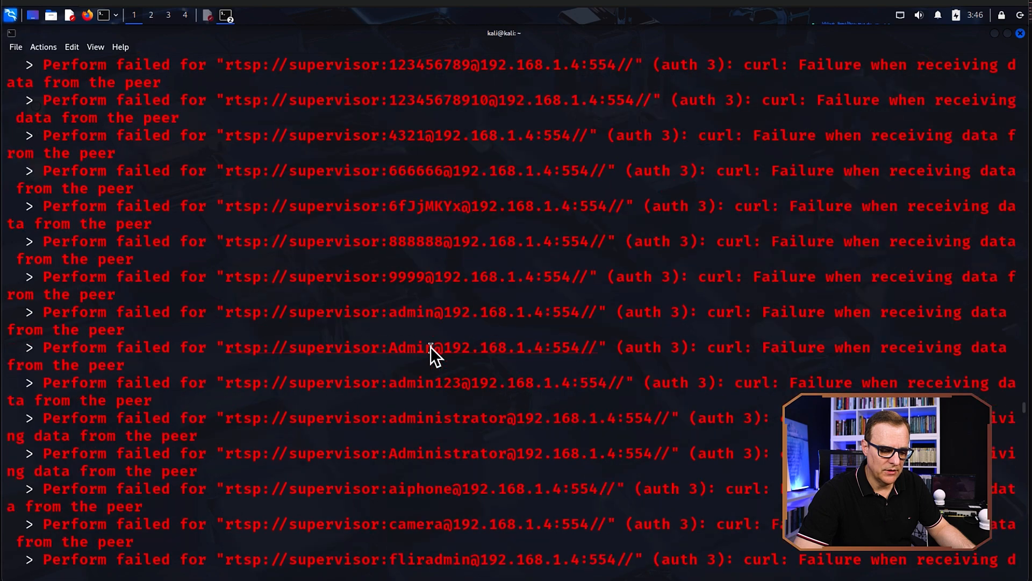
scroll("down", 3)
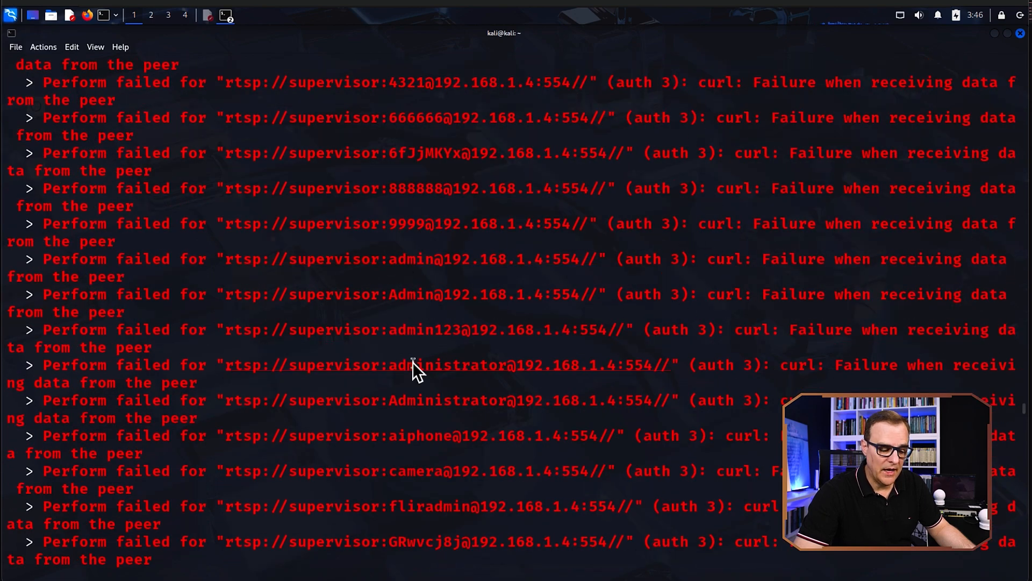
scroll("down", 3)
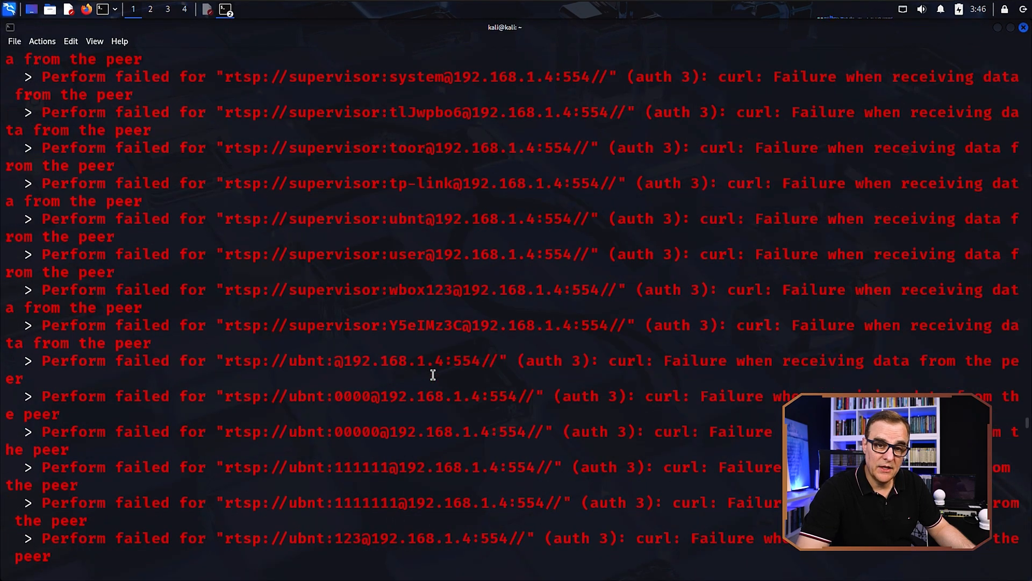
scroll("down", 3)
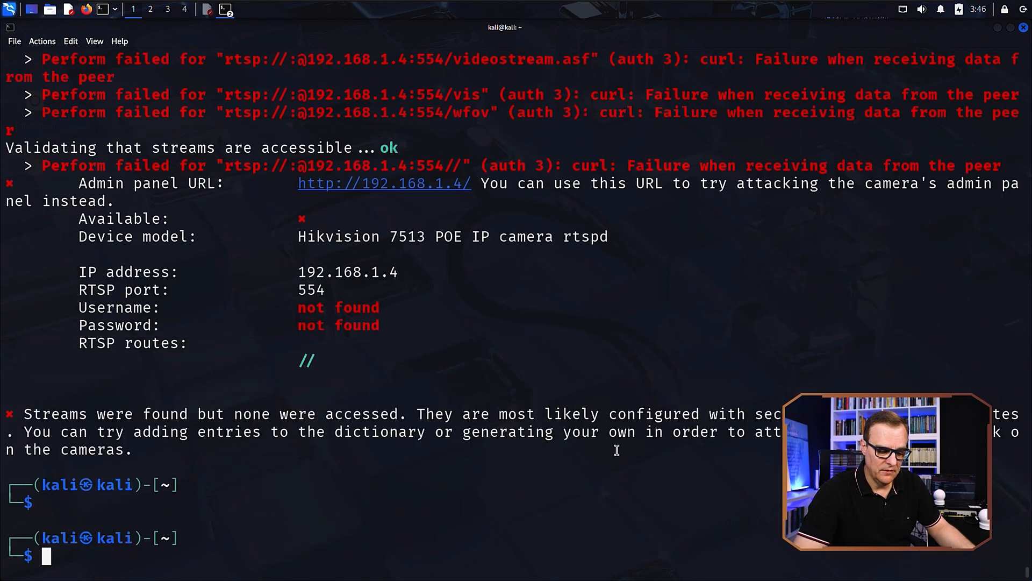
mouse_move(604, 468)
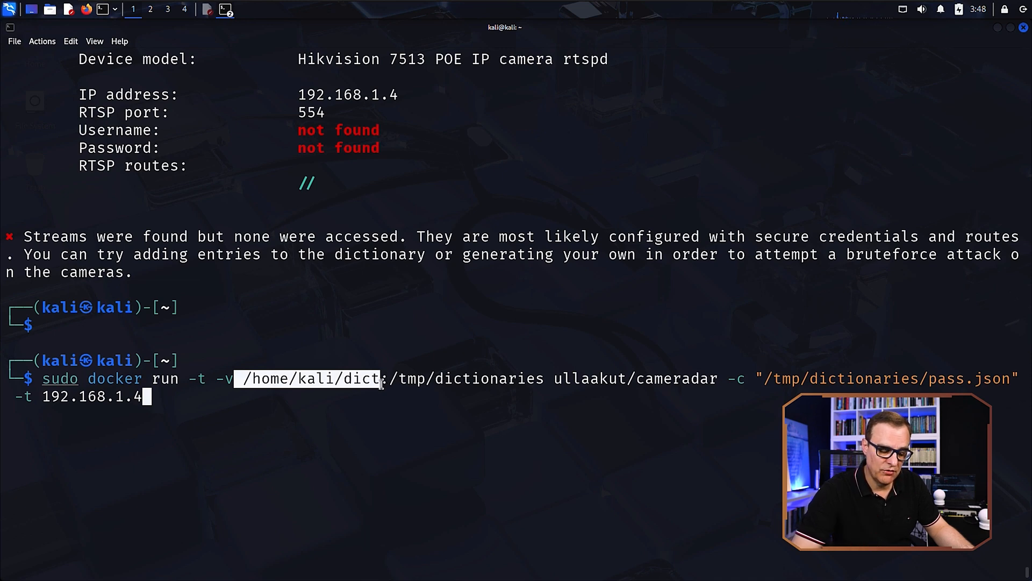
mouse_move(757, 379)
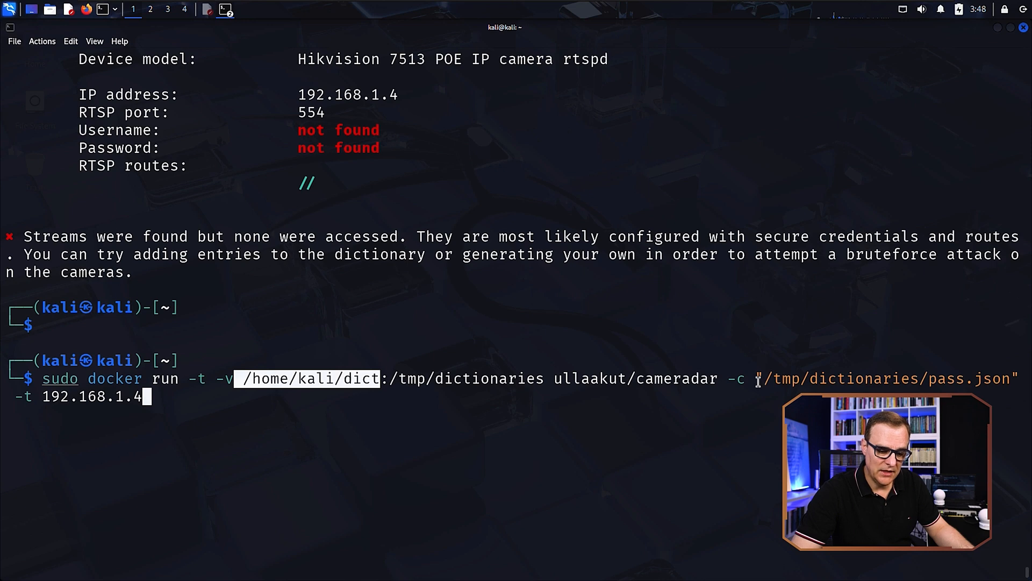
Run Cameradar against 192.168.1.4 with /home/kali/dict mounted and -c /tmp/dictionaries/pass.json
left_click(114, 387)
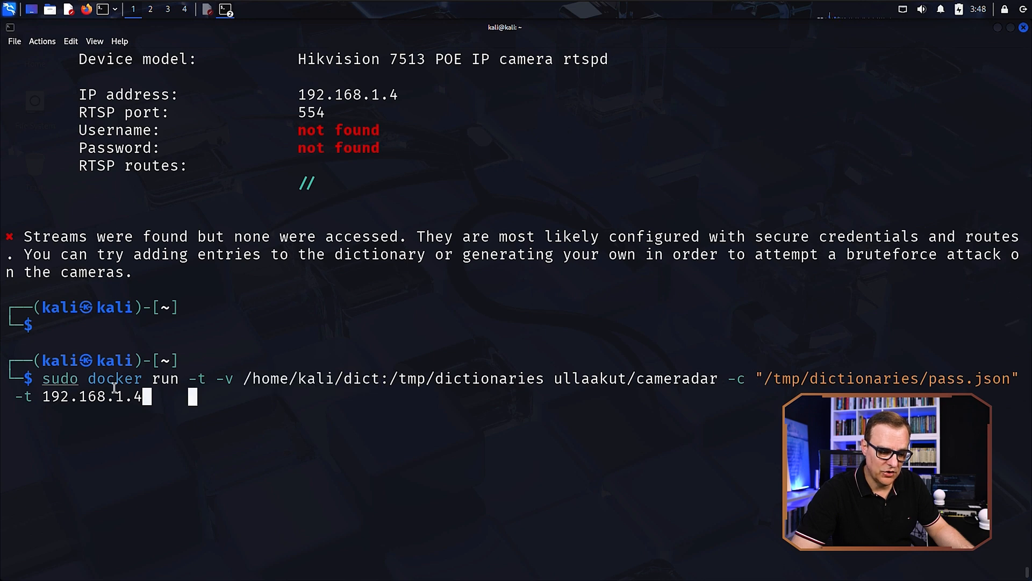
key("Return")
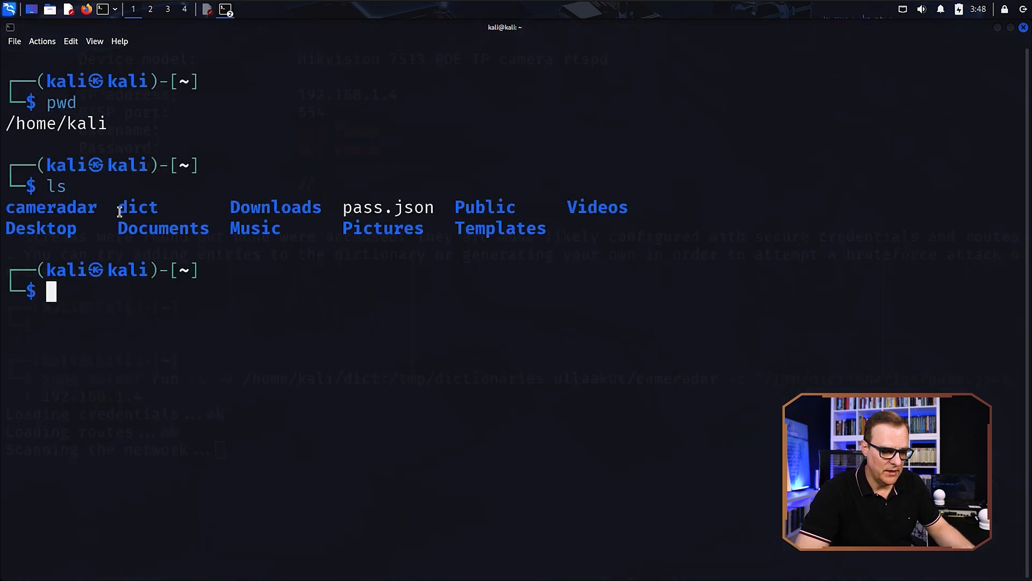
Enter the dict folder, read the dictionary file's usernames and passwords with more, then quit the pager
type("cd dictionaries")
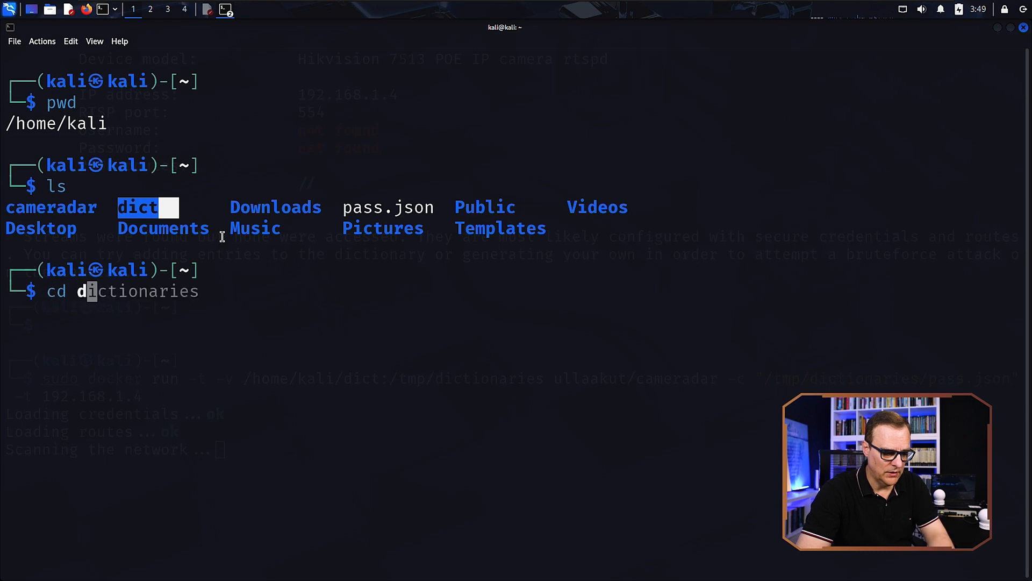
key("Return")
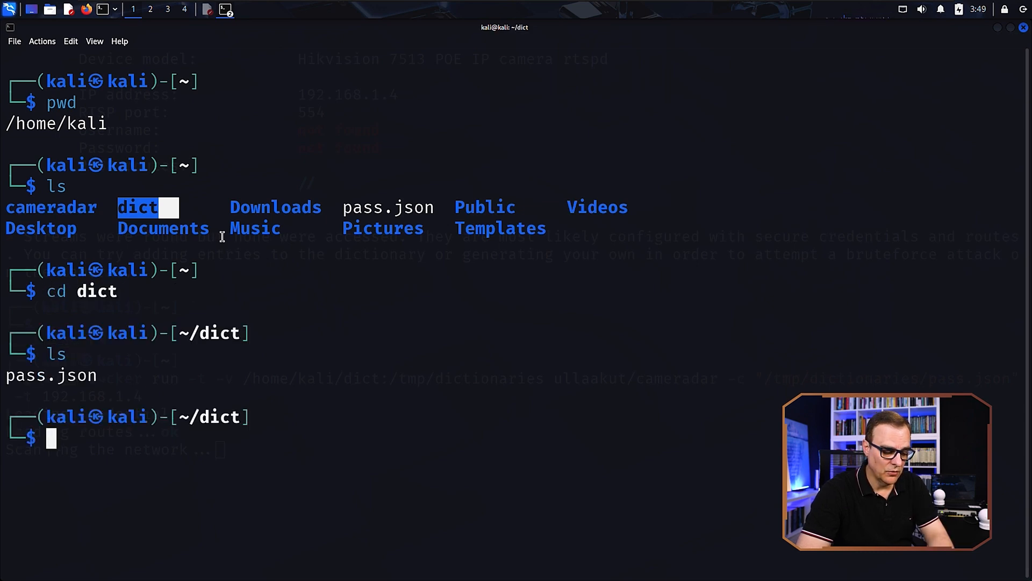
type("more credentials.json")
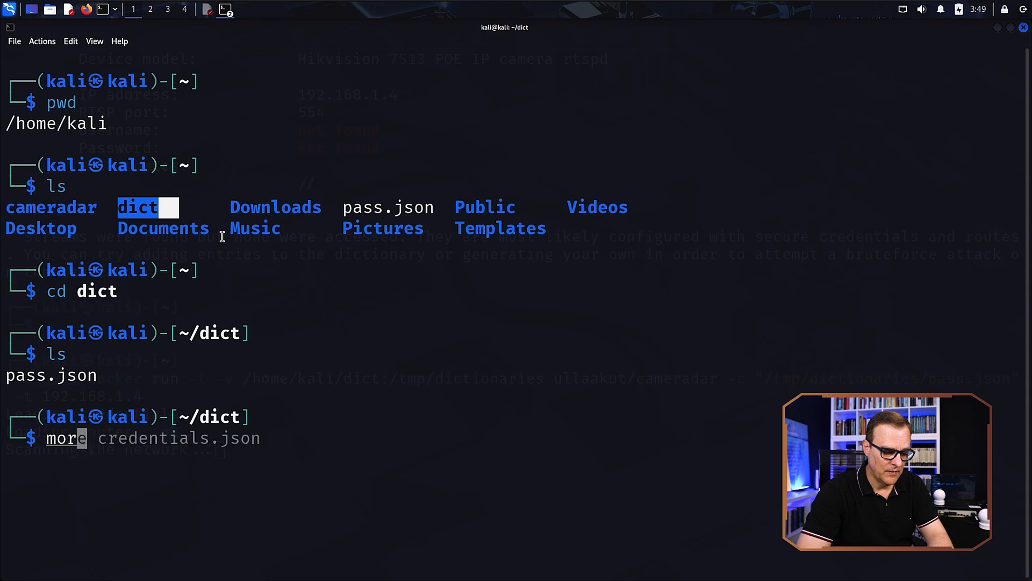
key("Return")
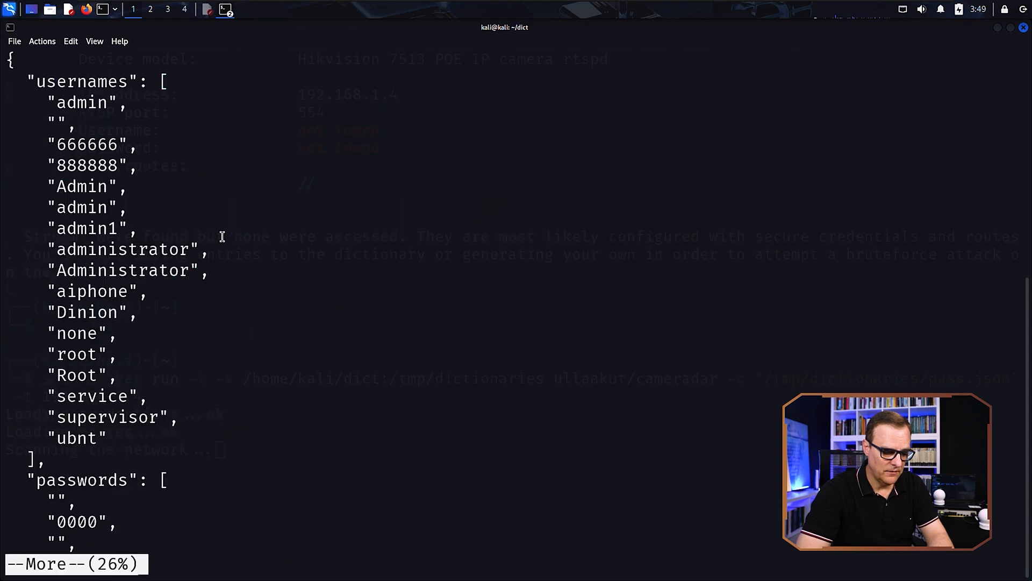
mouse_move(40, 114)
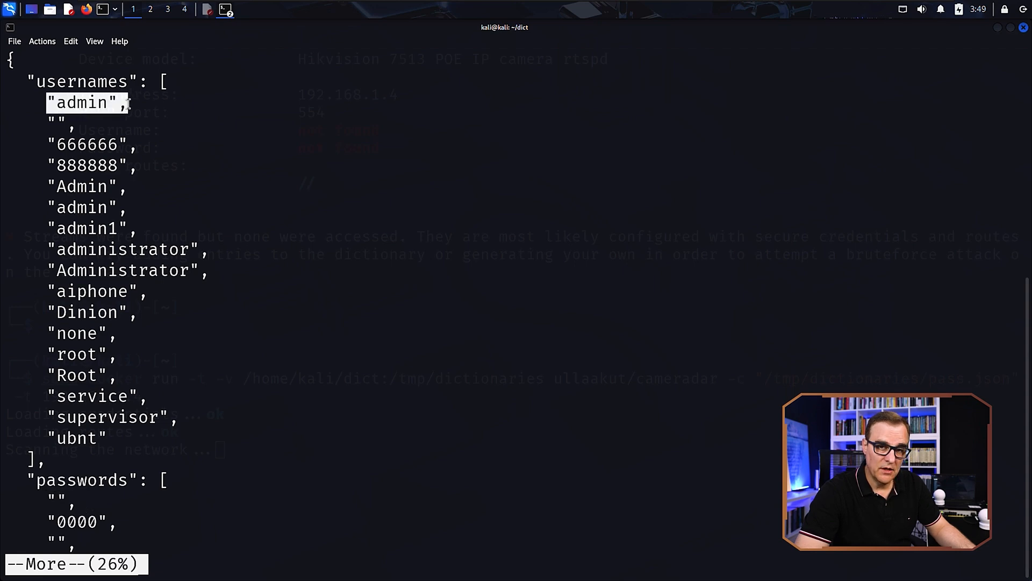
key("q")
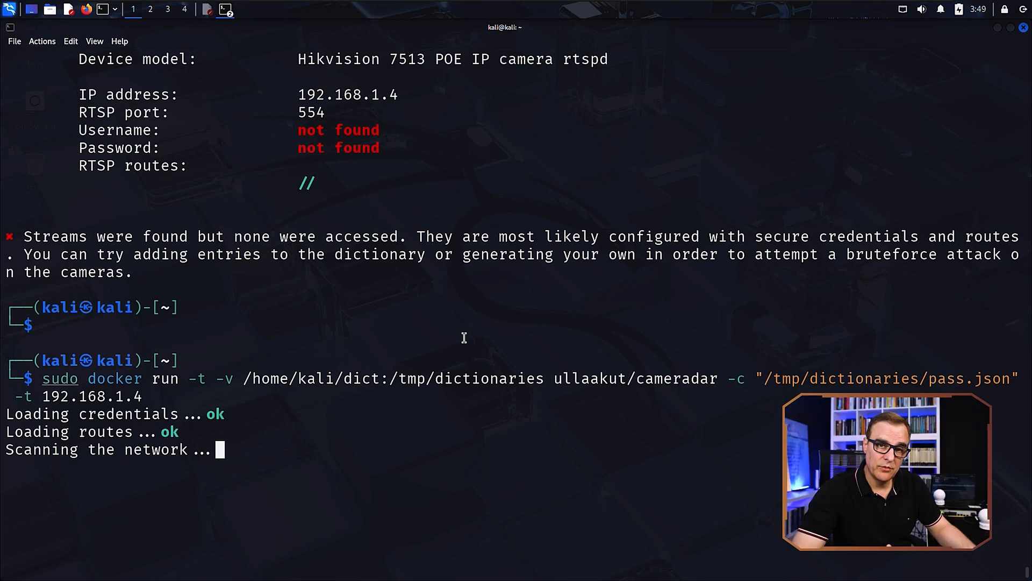
mouse_move(356, 372)
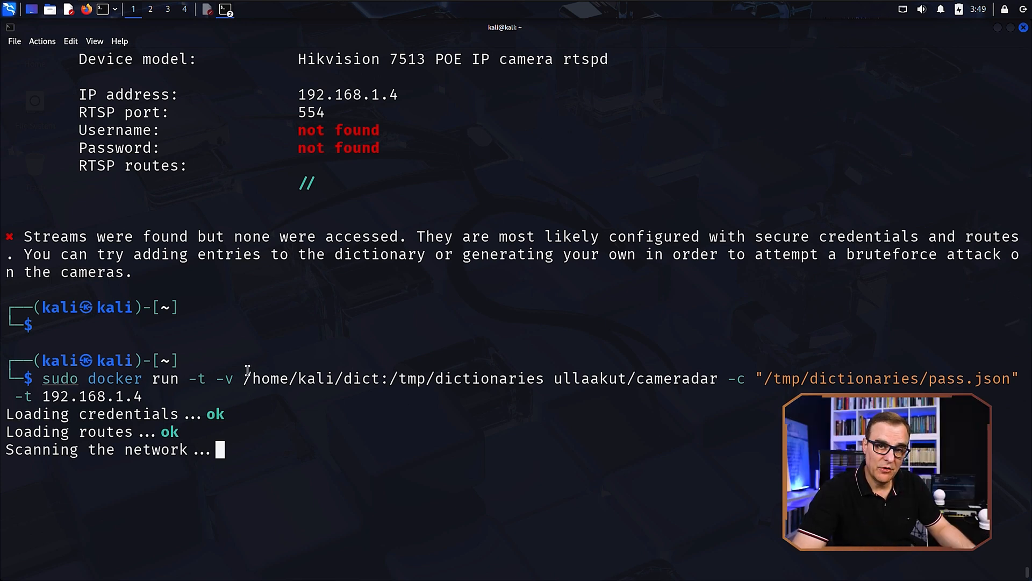
mouse_move(292, 388)
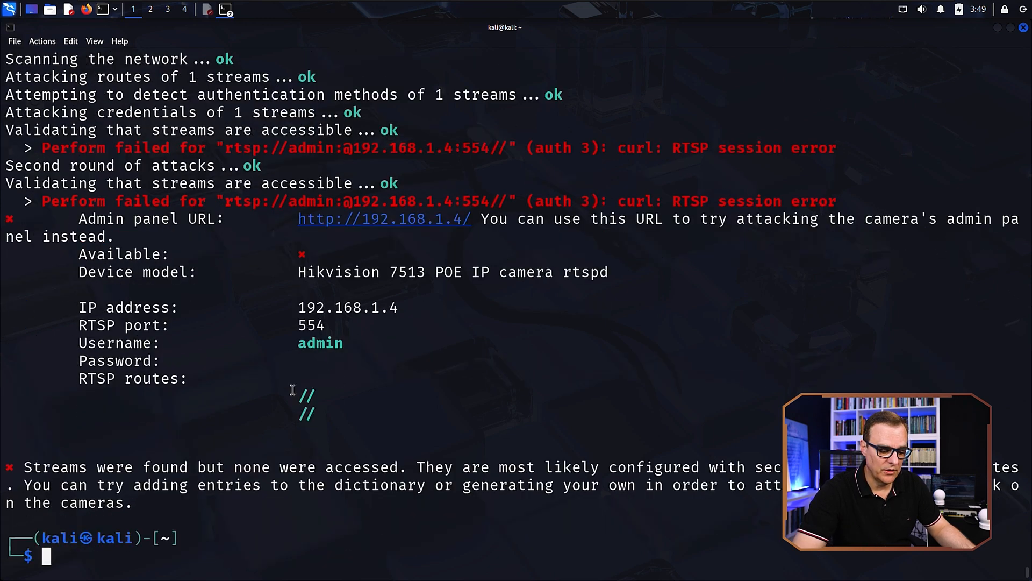
mouse_move(63, 341)
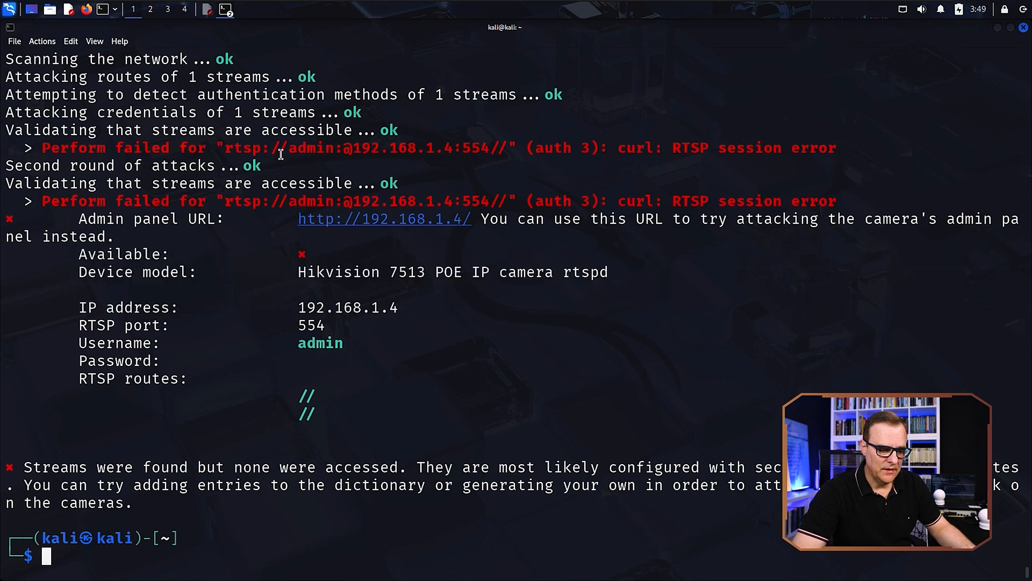
mouse_move(237, 152)
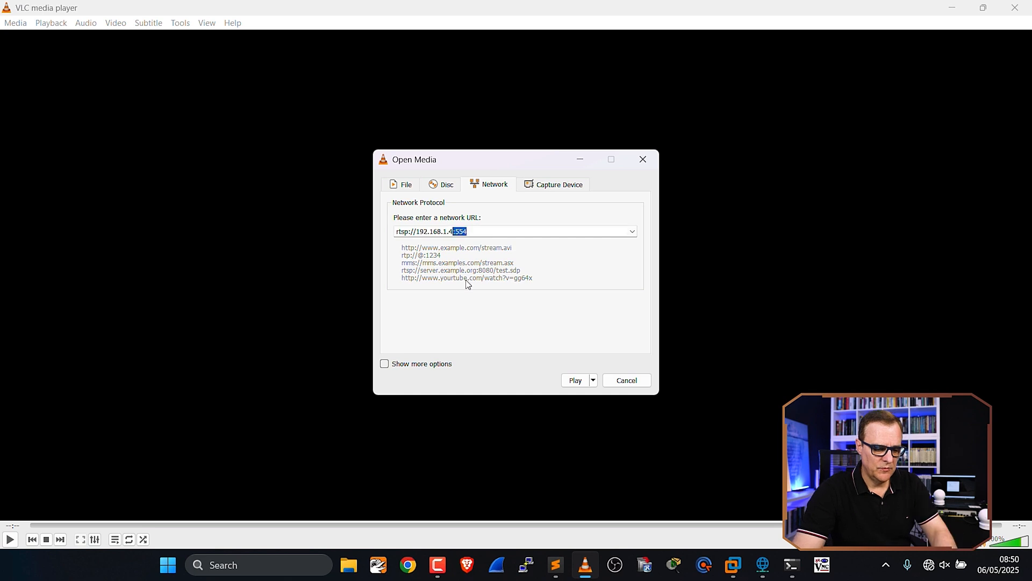
Play the camera stream rtsp://192.168.1.4:554 in VLC and confirm the RTSP authentication prompt
left_click(574, 379)
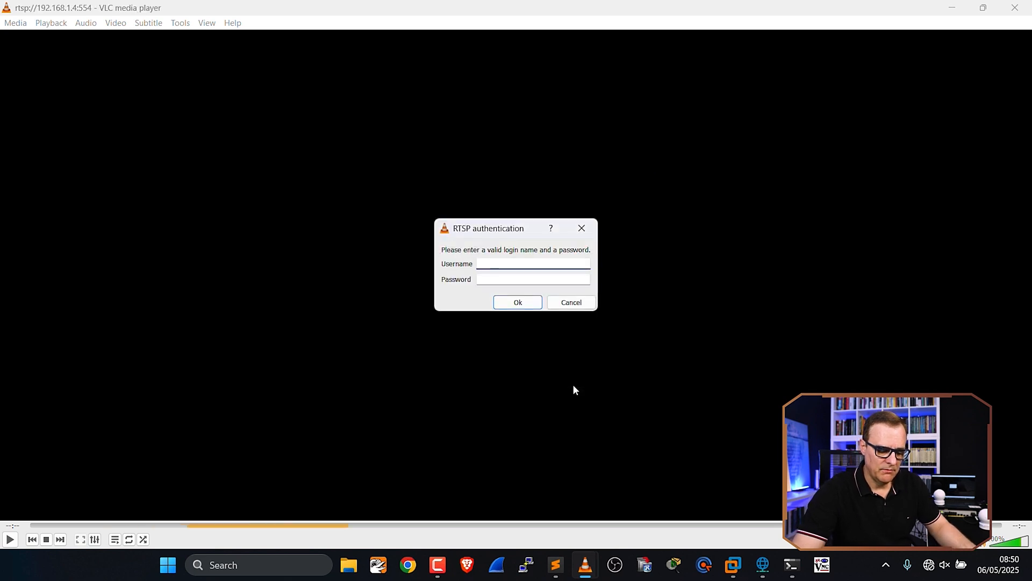
left_click(517, 302)
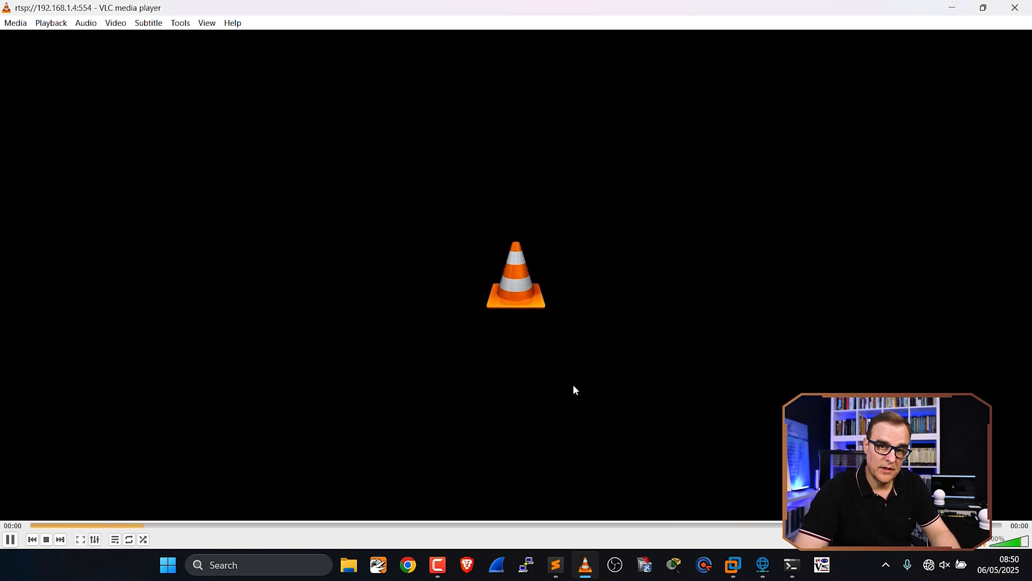